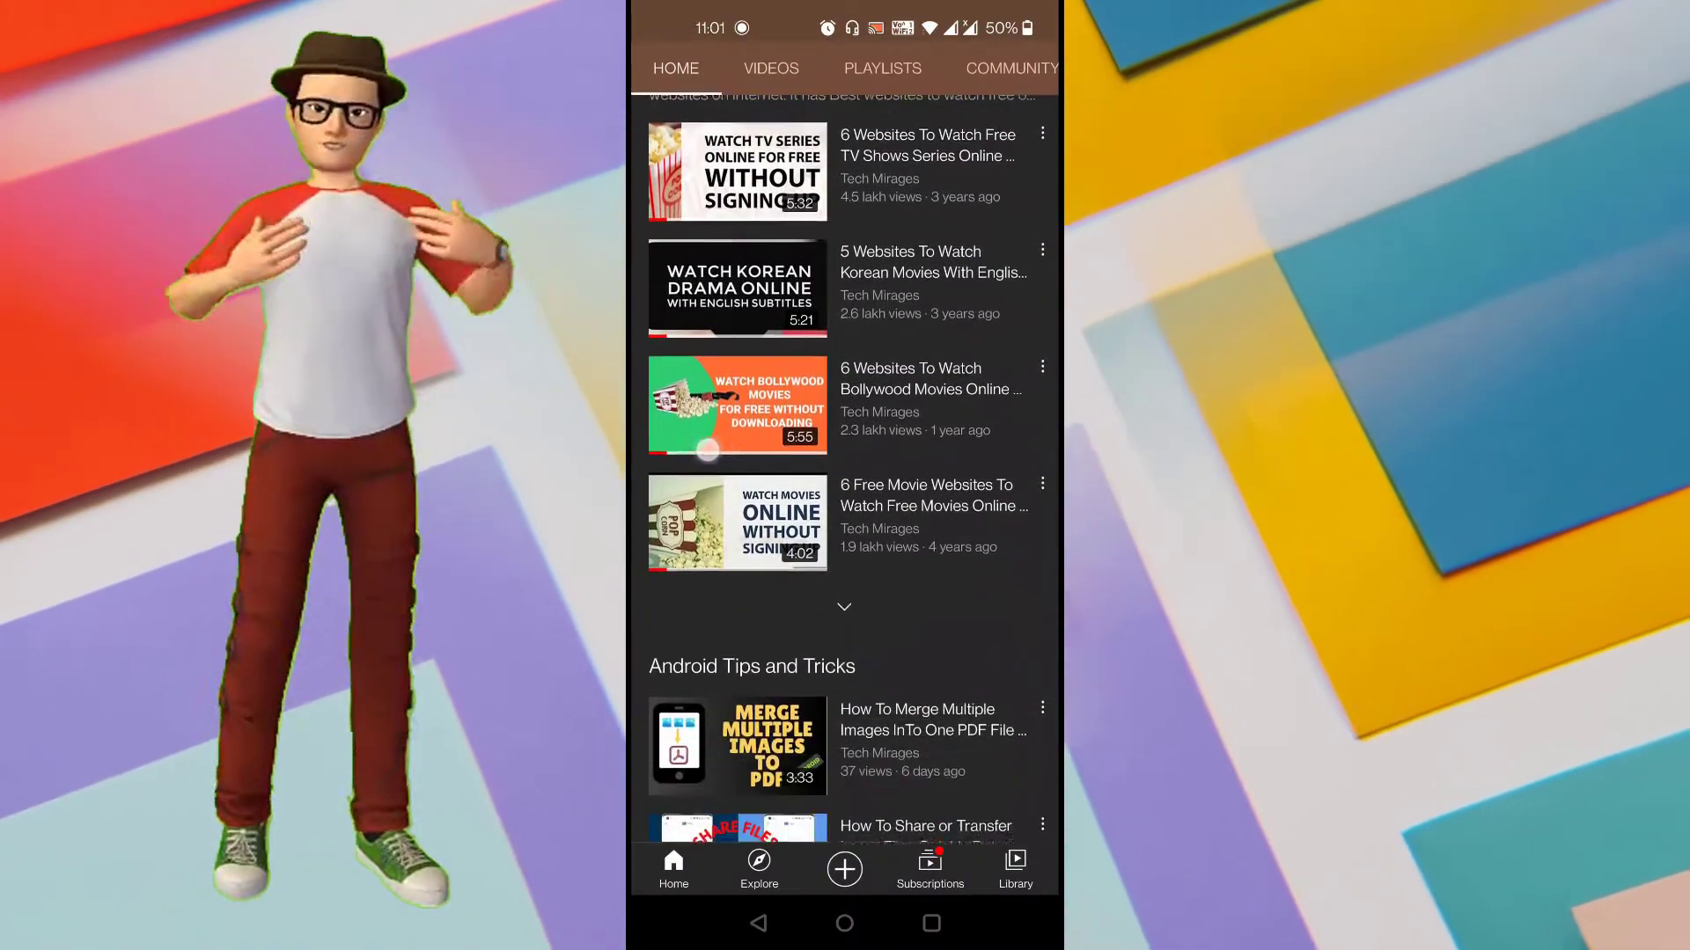
Step: Review the recording's details: 17.62 MB file size and 1080x2340 resolution
scroll("down", 3)
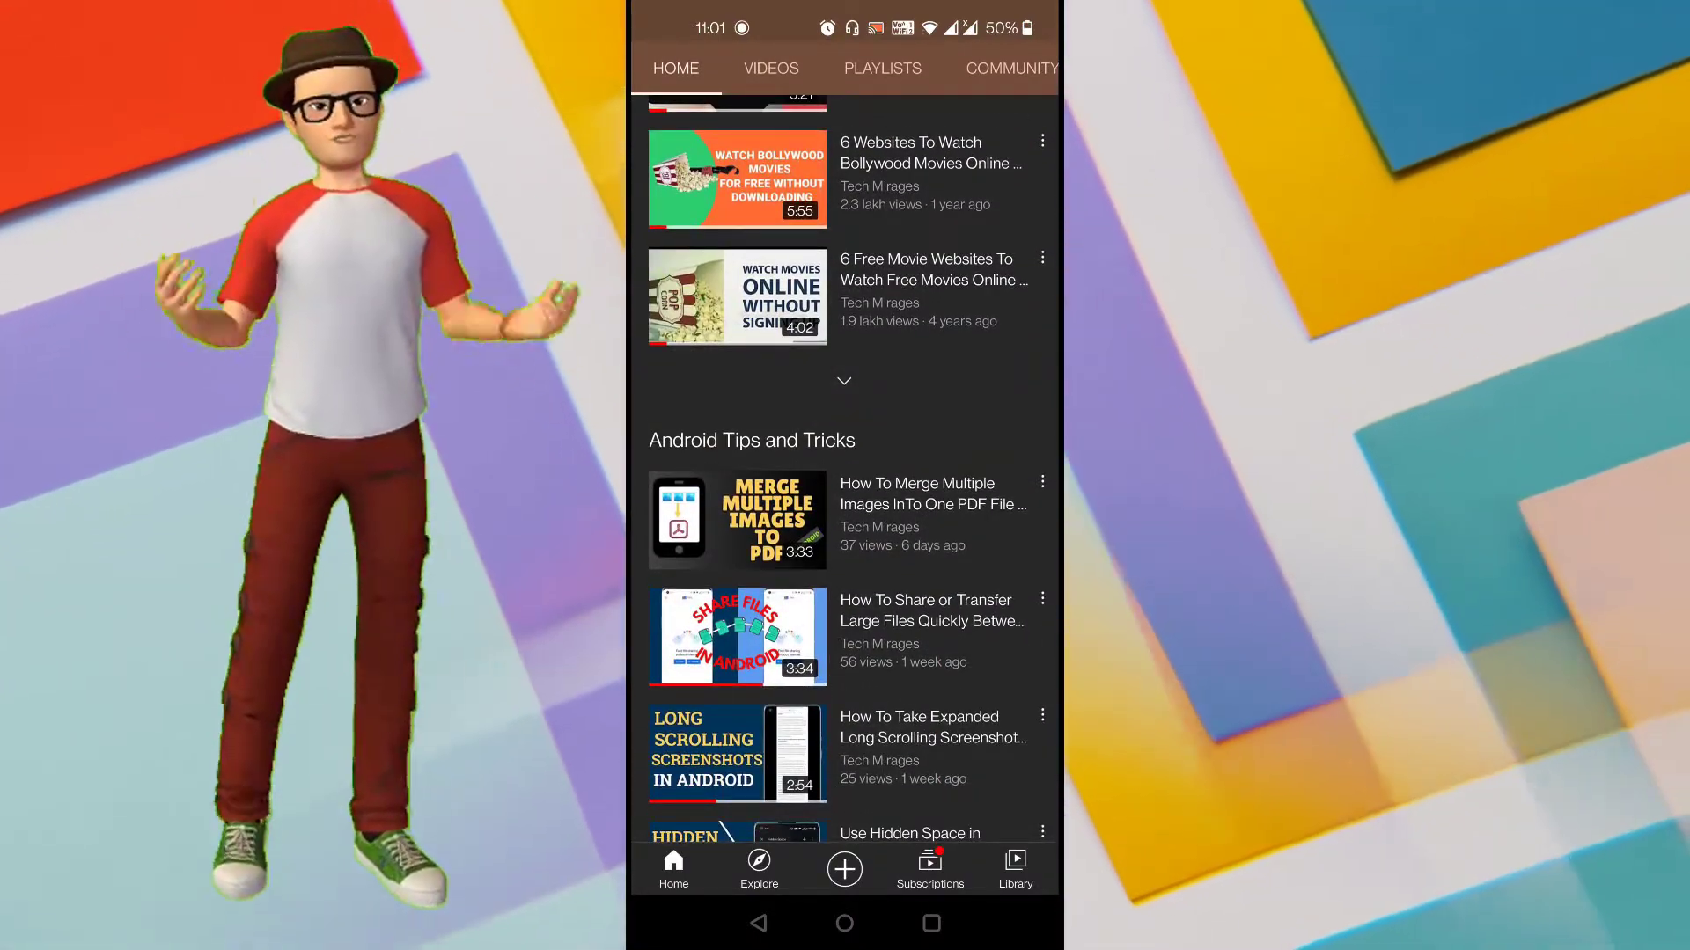
scroll("down", 3)
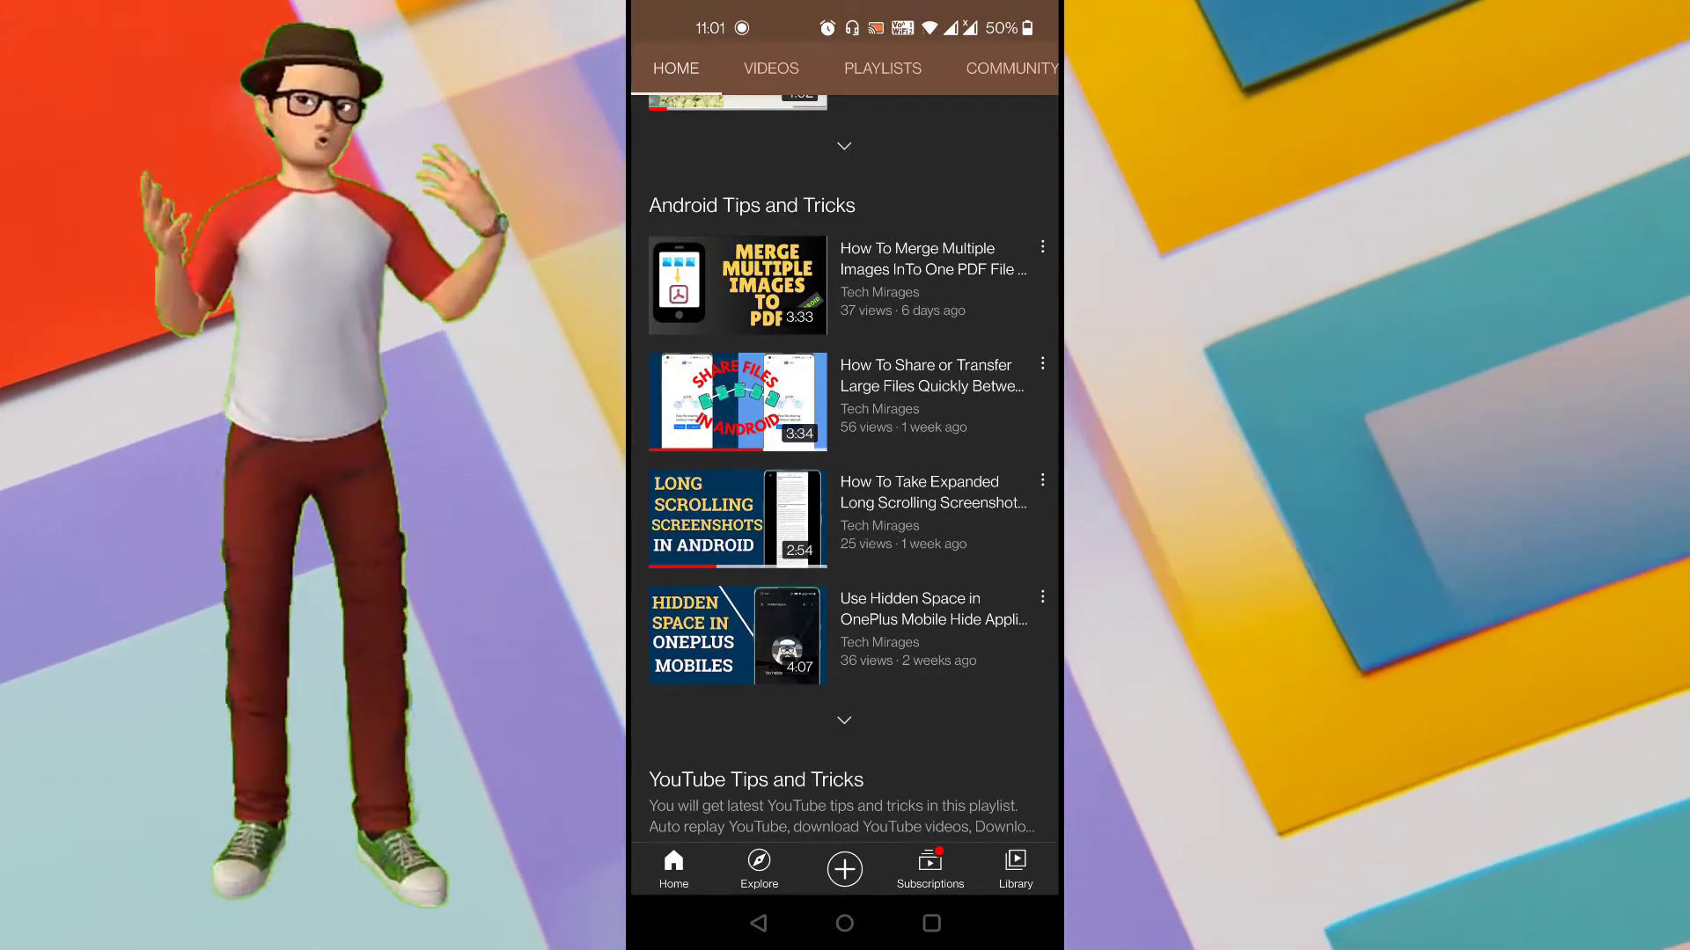
scroll("down", 3)
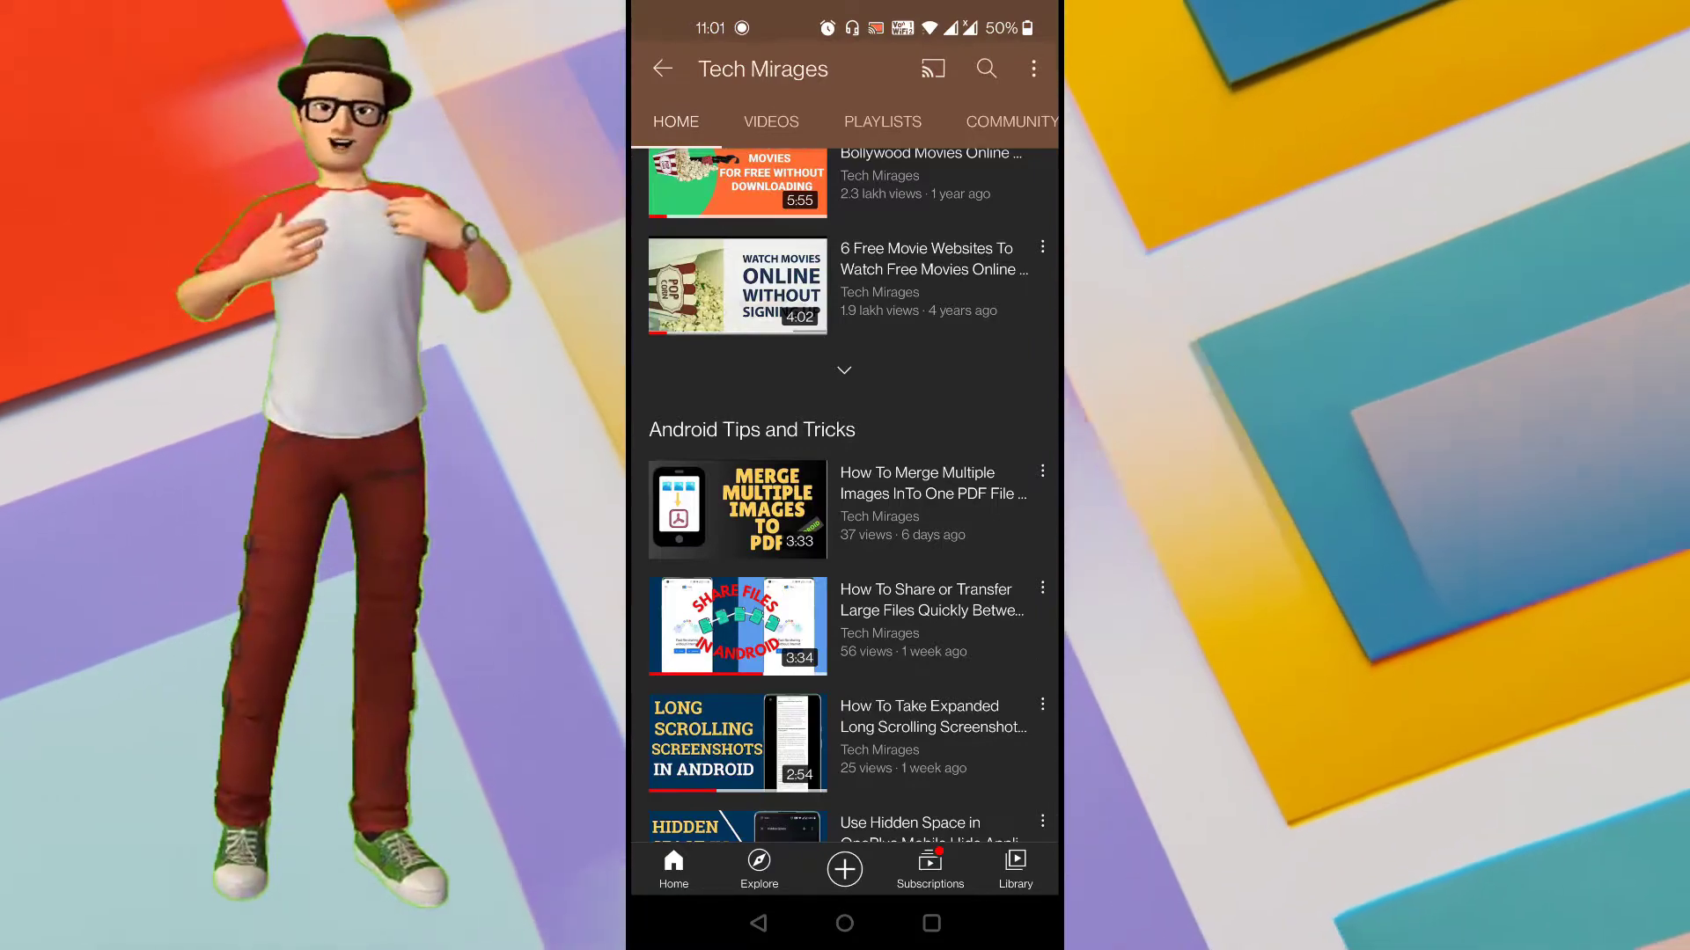
scroll("up", 3)
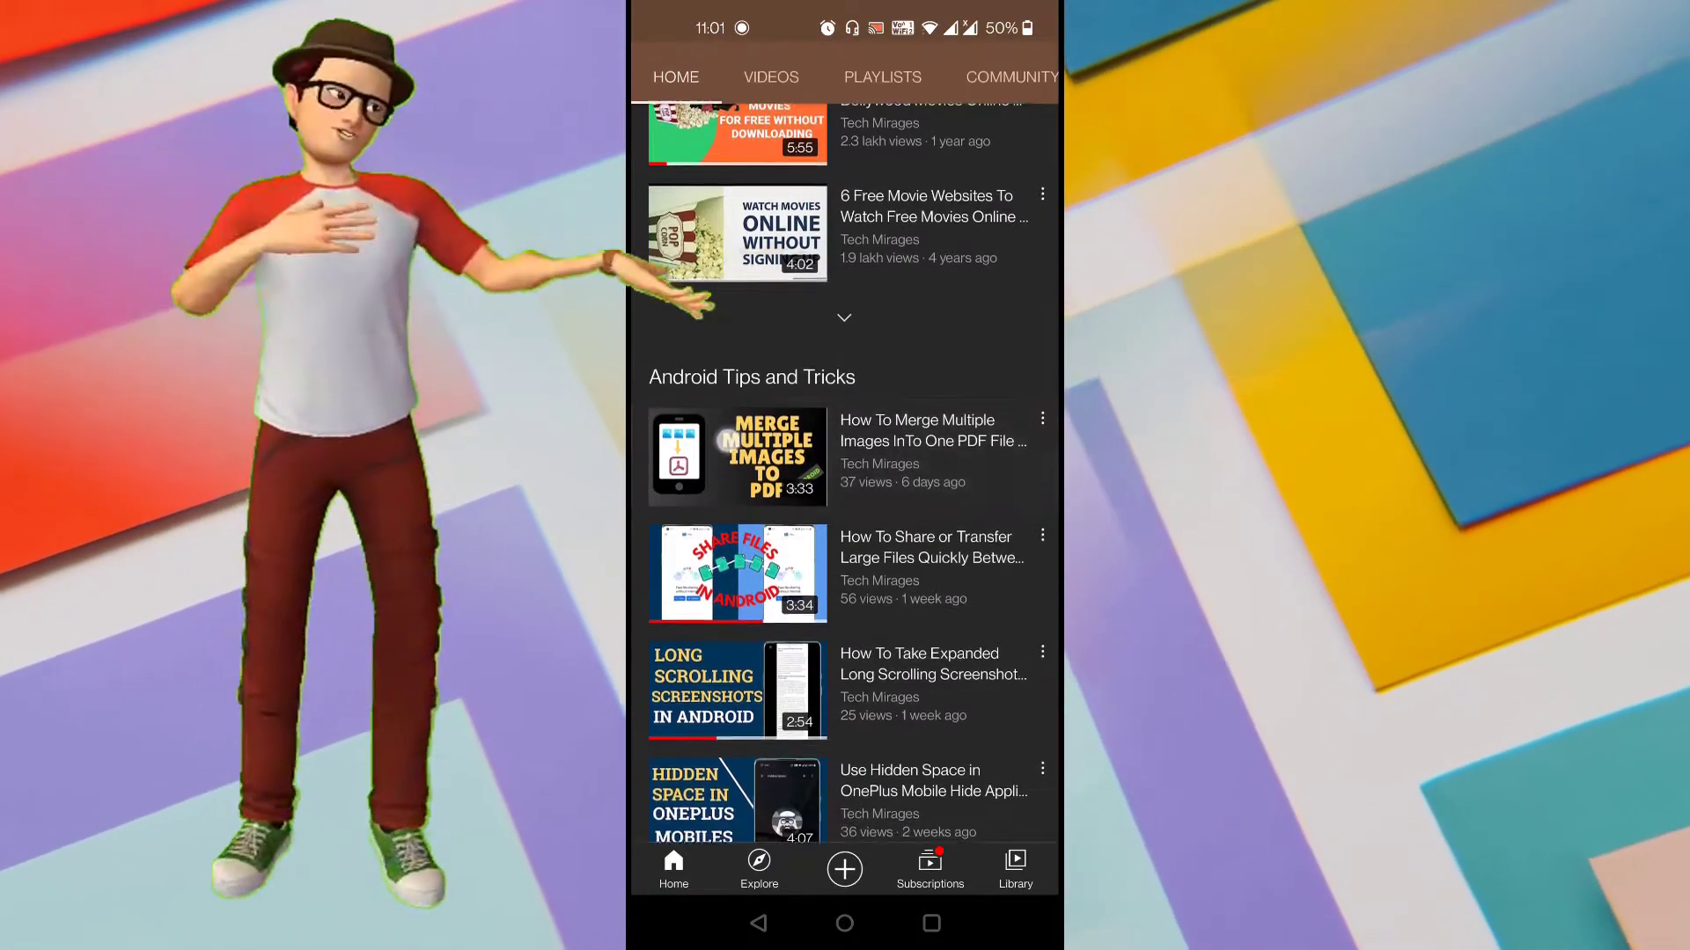
scroll("up", 3)
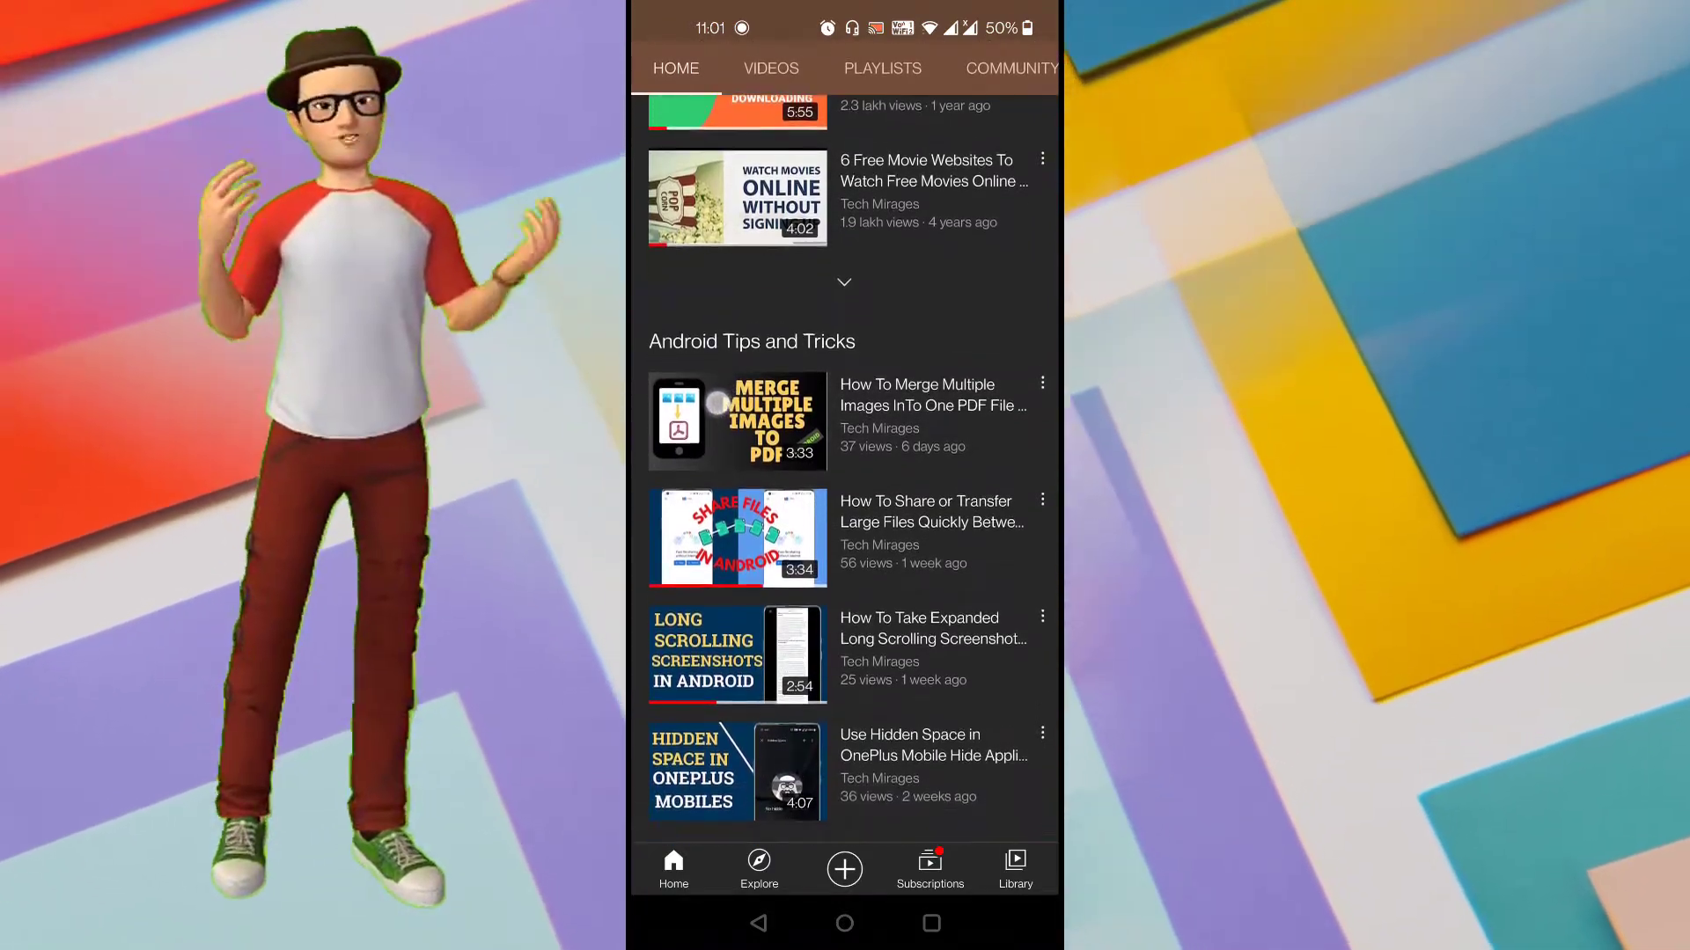
scroll("up", 3)
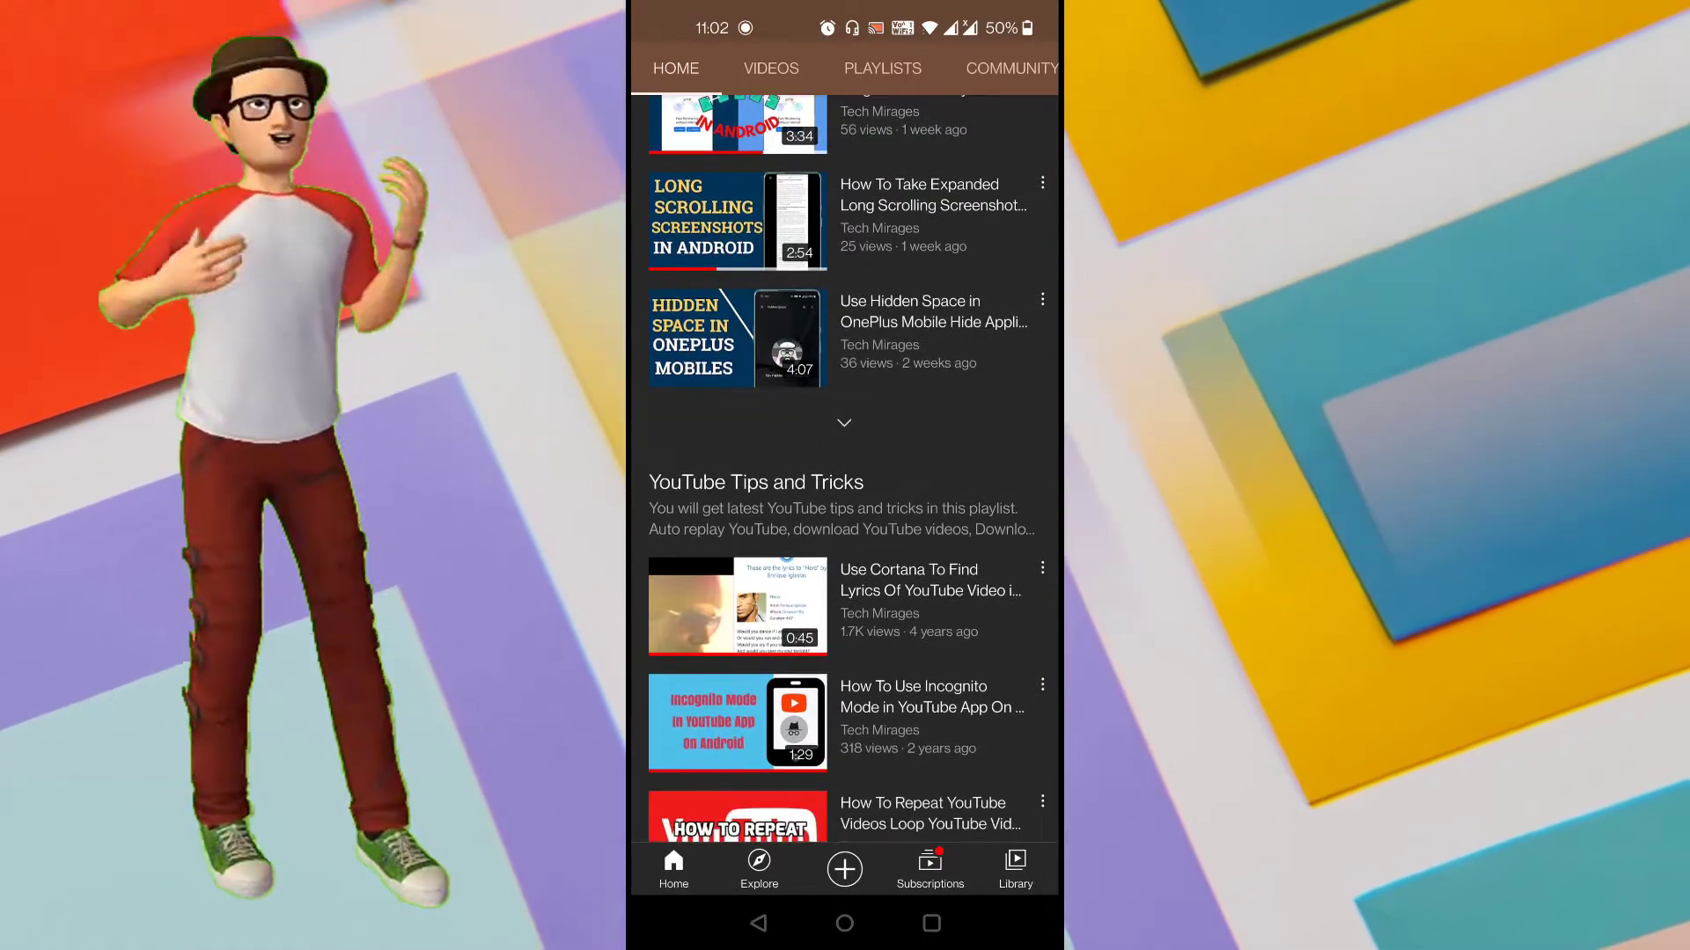
scroll("up", 3)
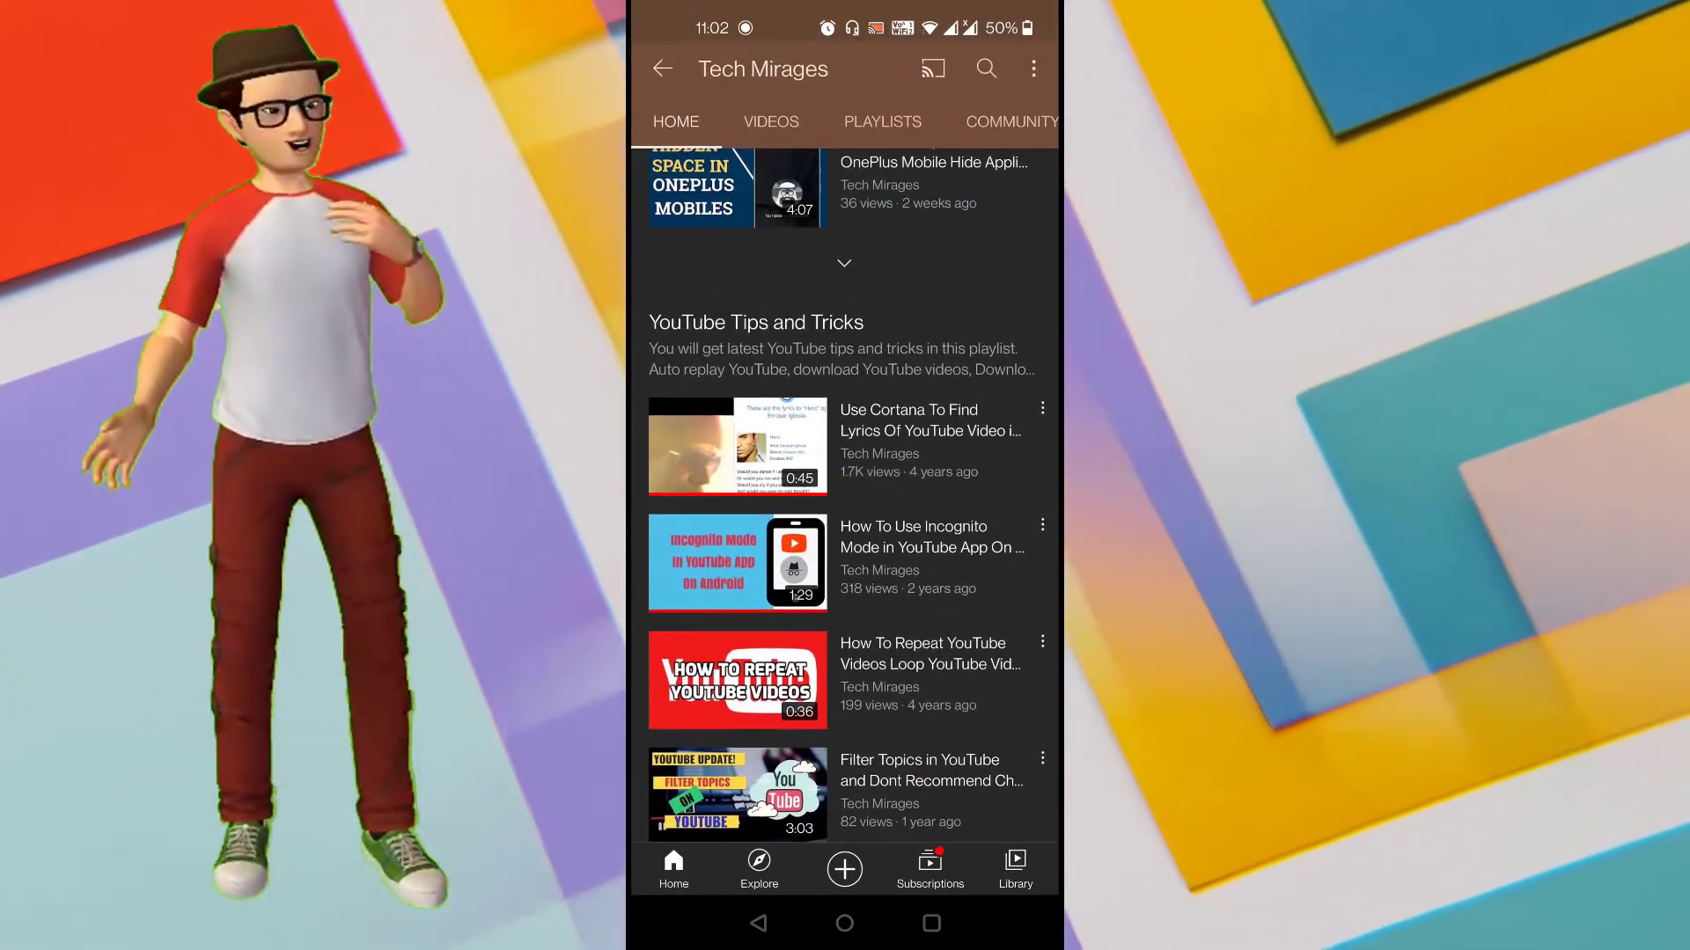
scroll("down", 3)
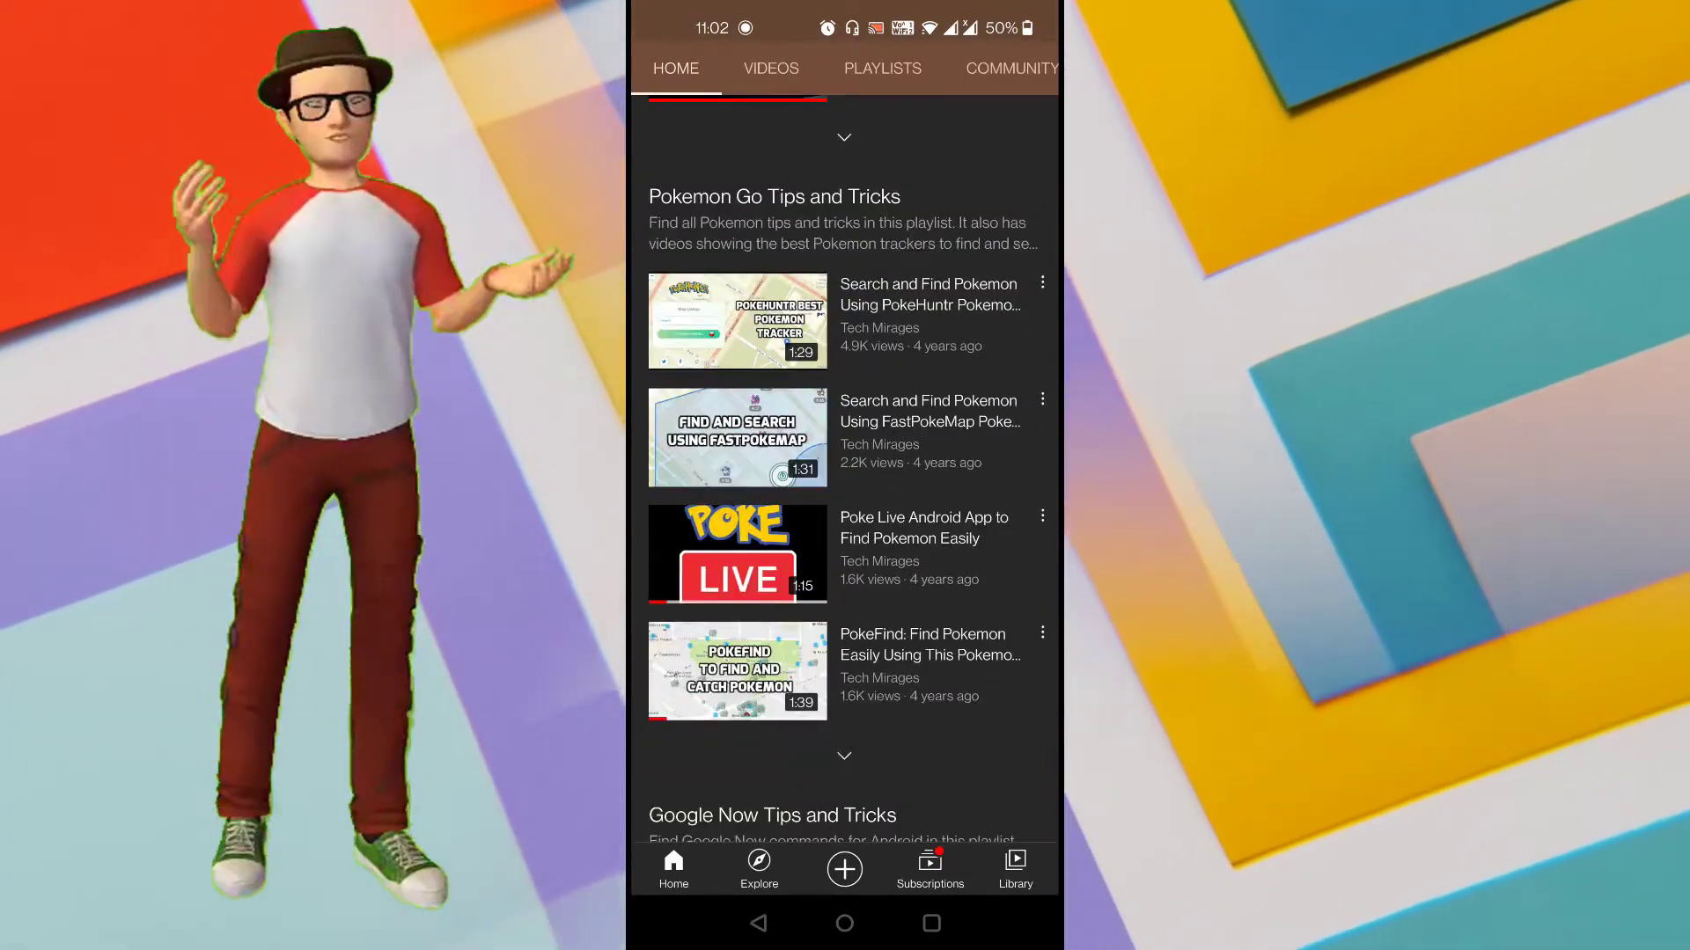
scroll("down", 3)
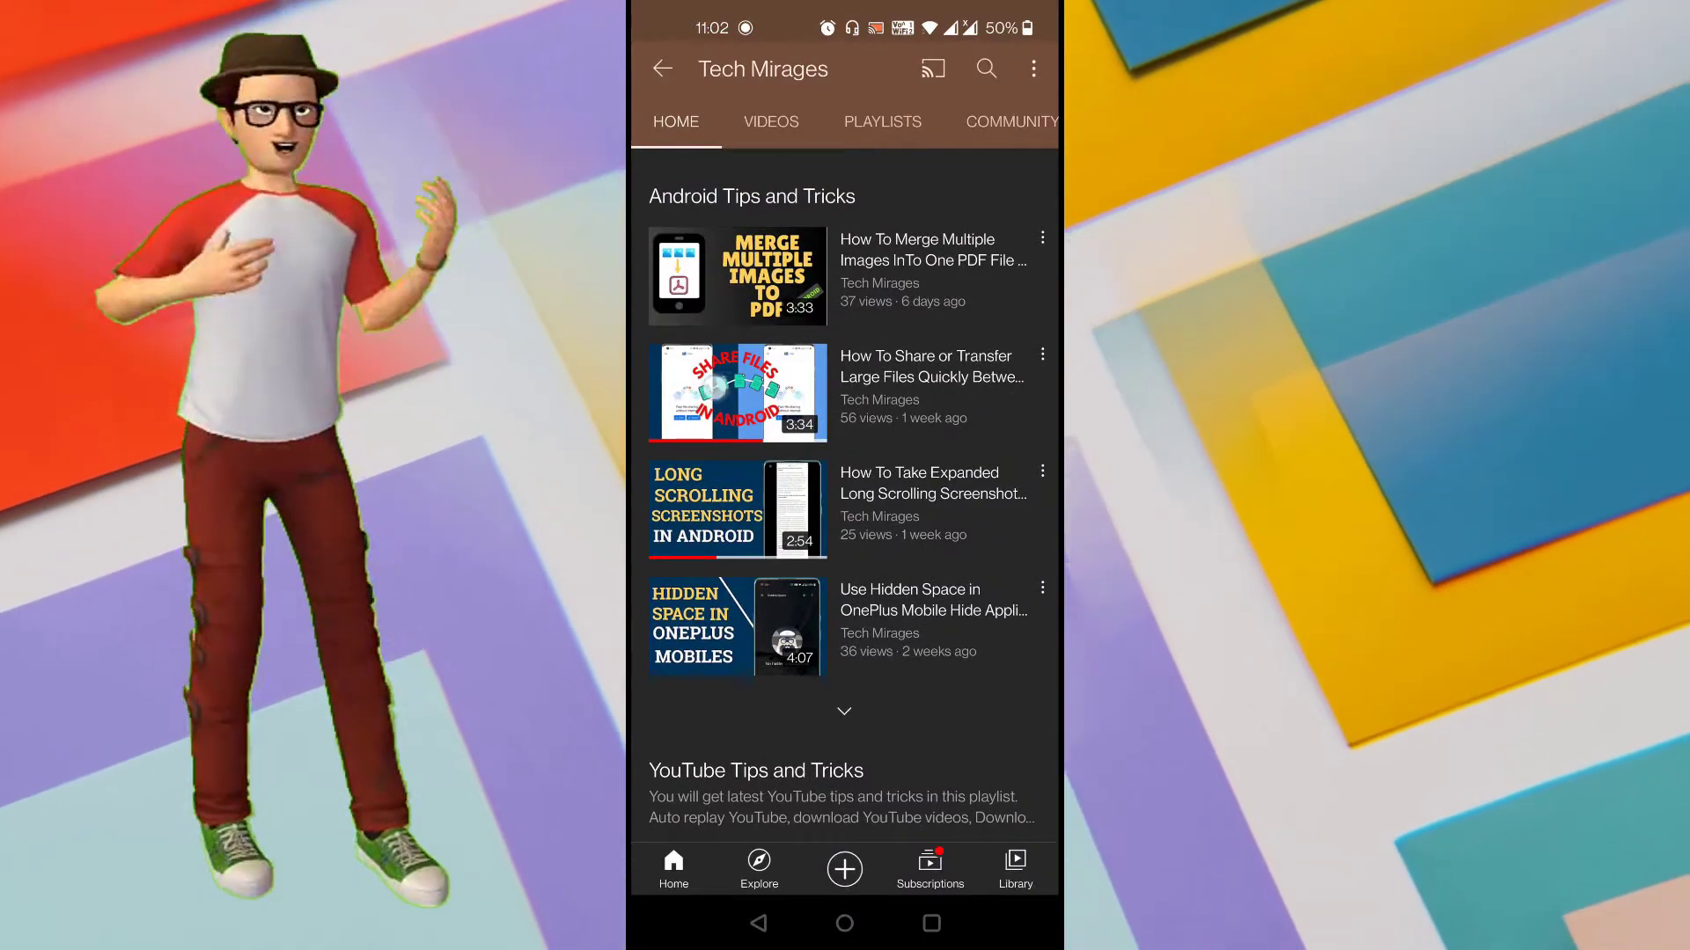
scroll("down", 3)
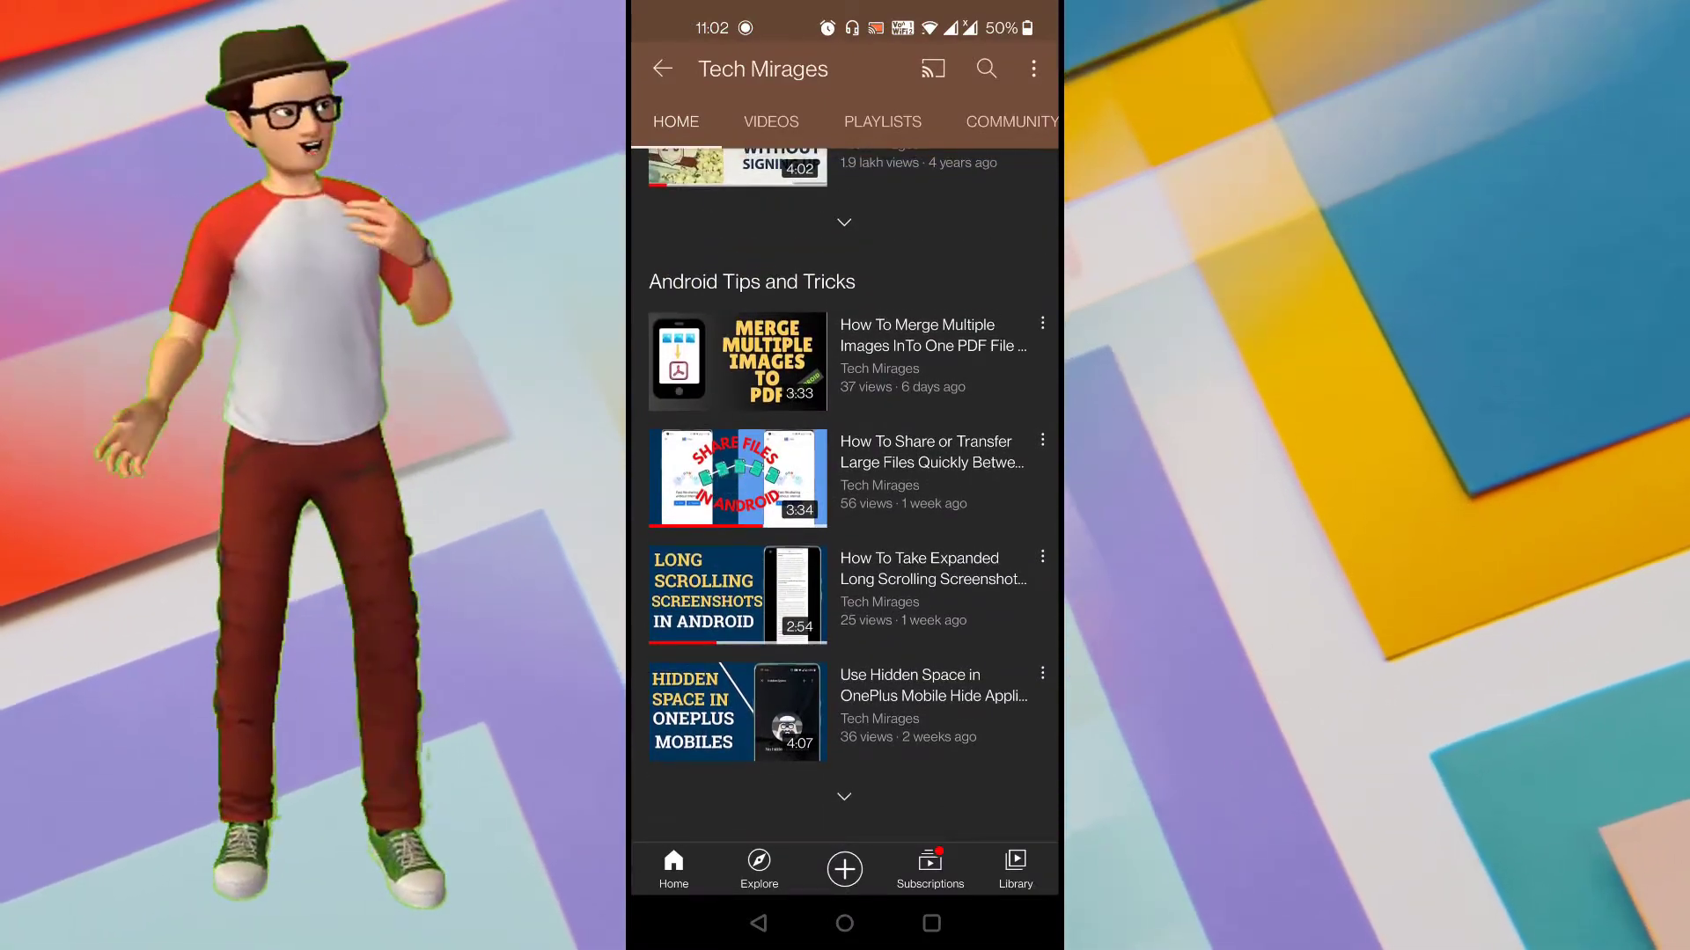
scroll("up", 3)
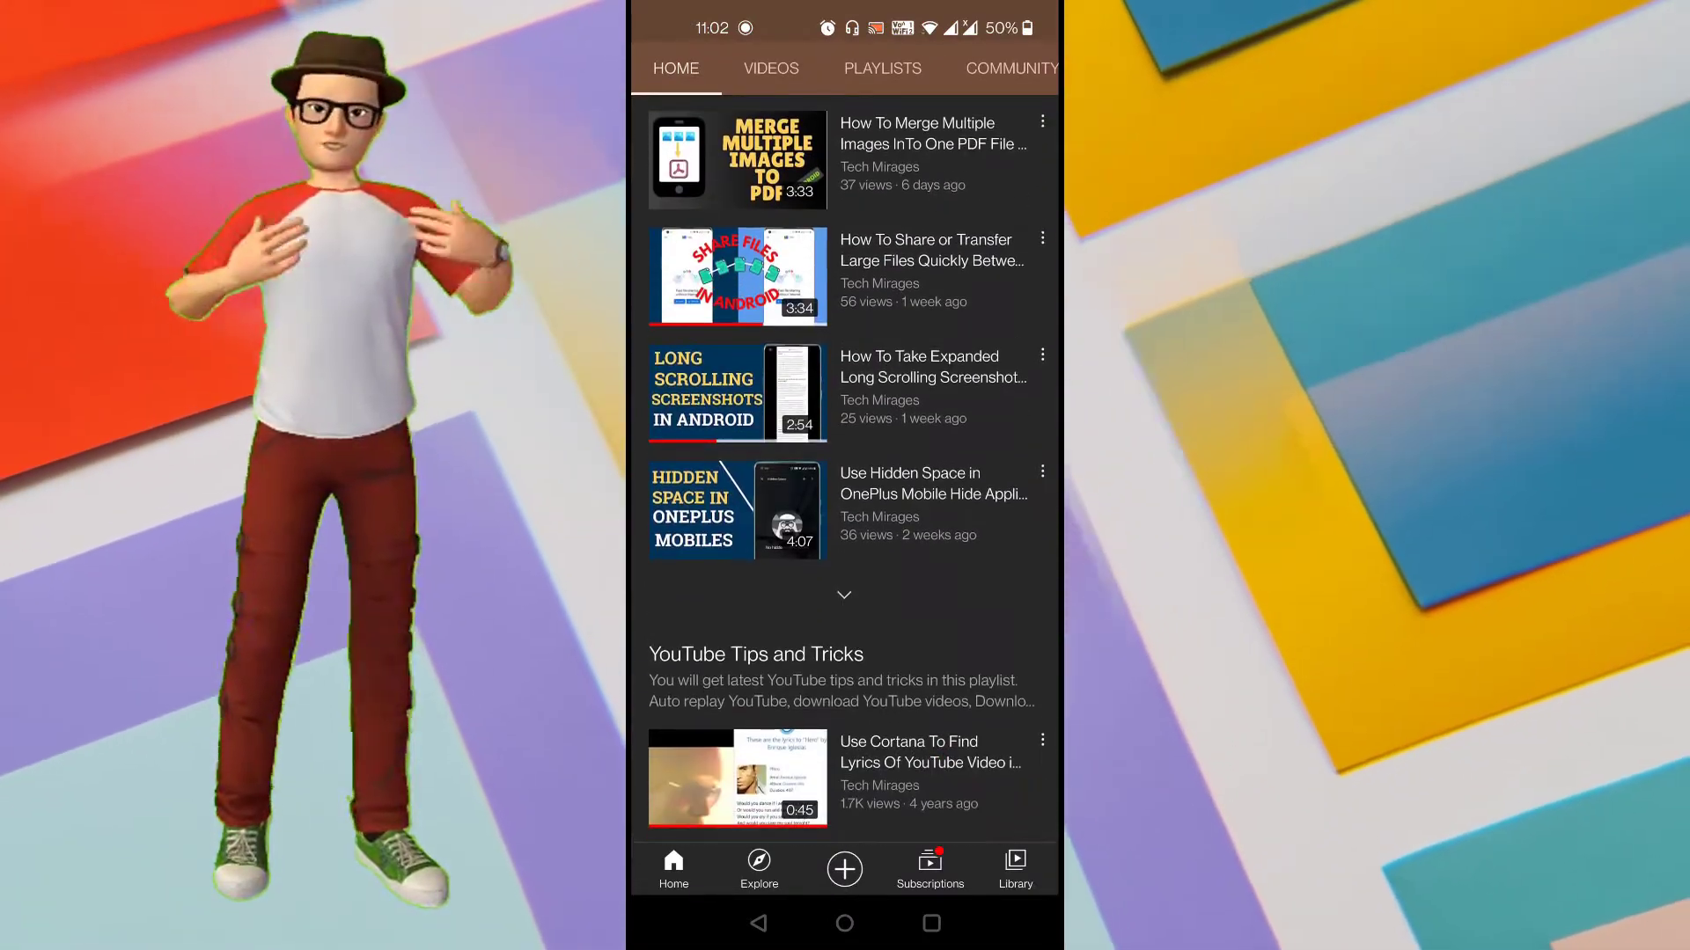
scroll("down", 3)
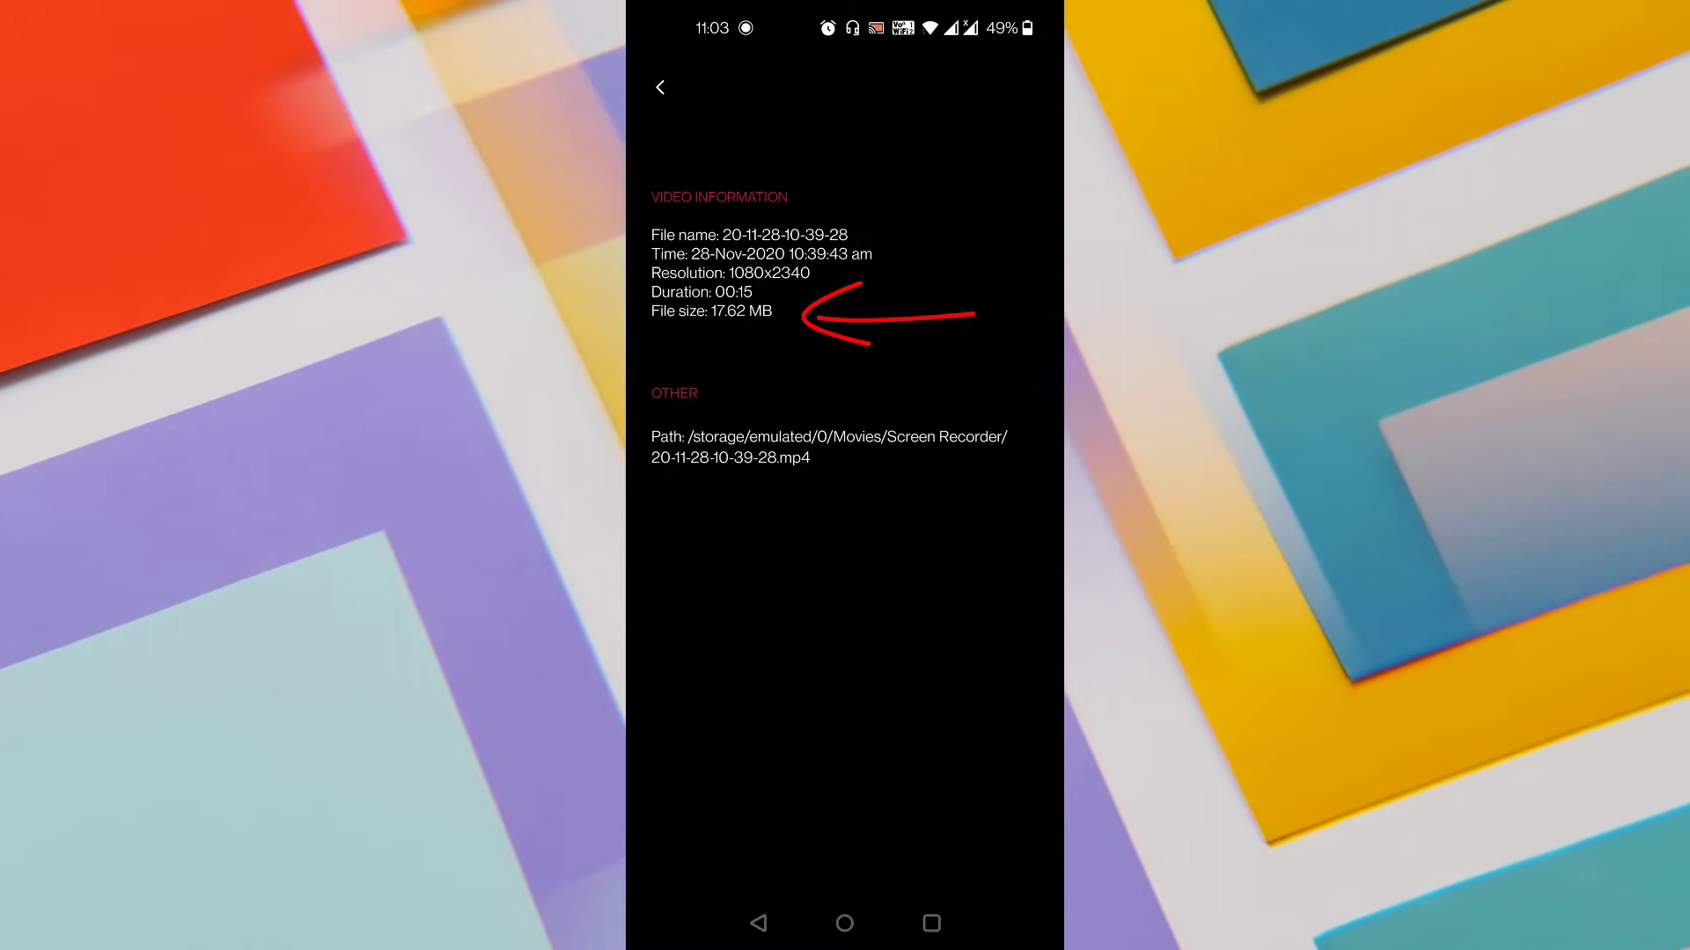
Step: Leave the details page and resume playing the original recording
left_click(660, 88)
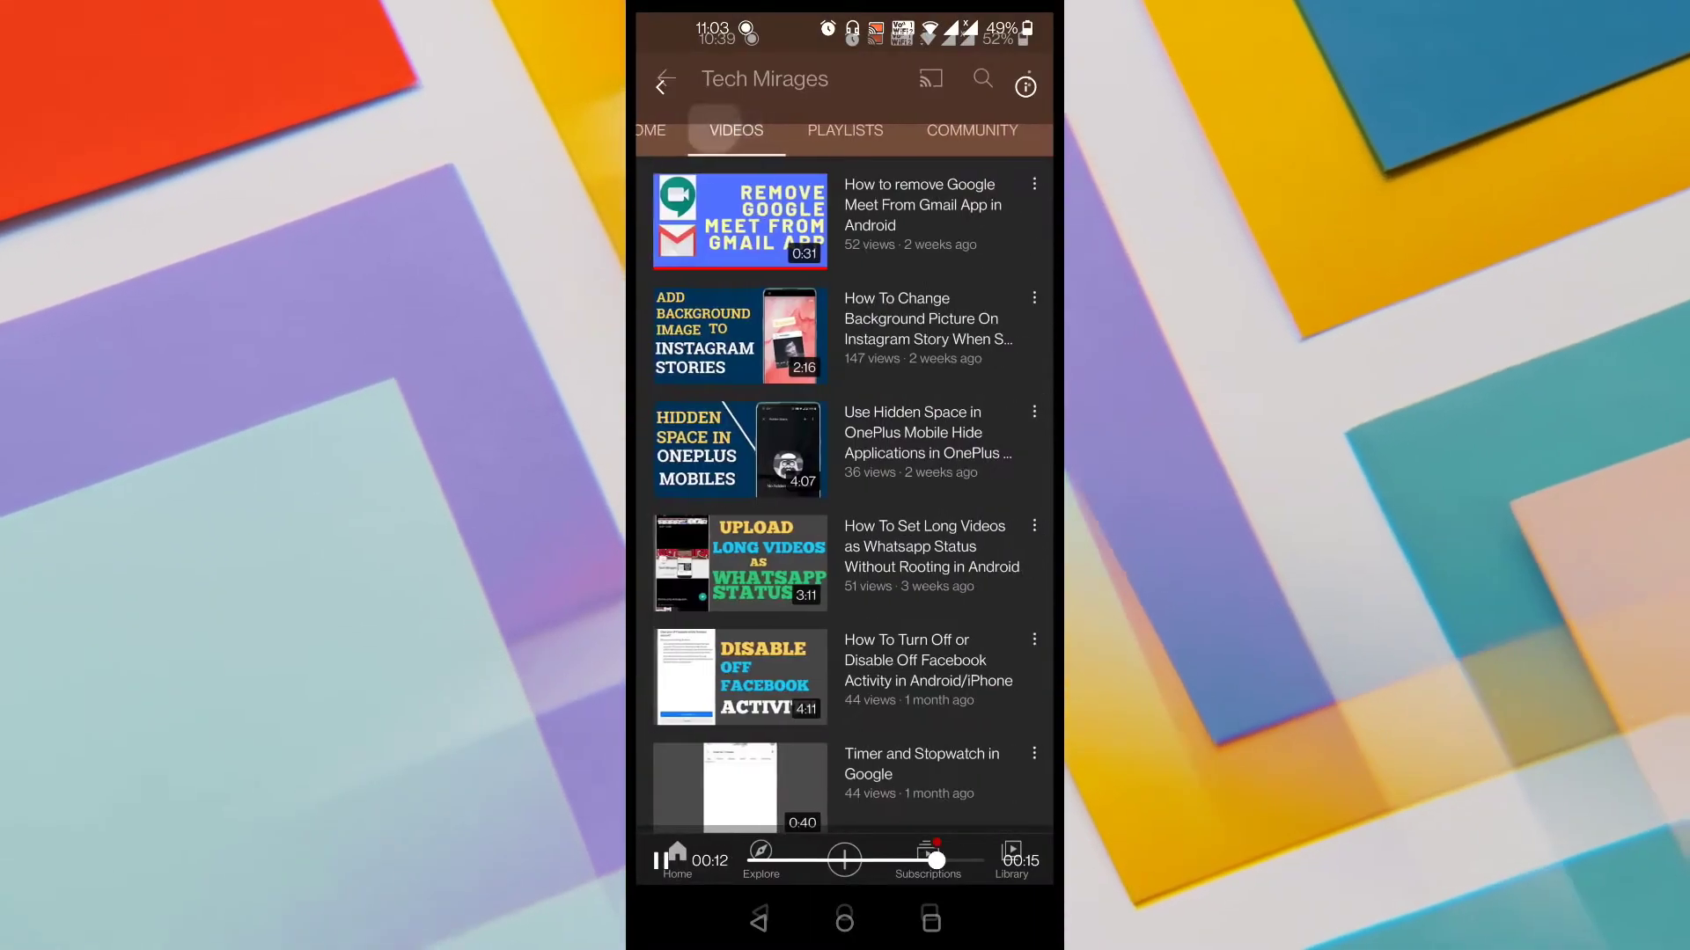
scroll("down", 3)
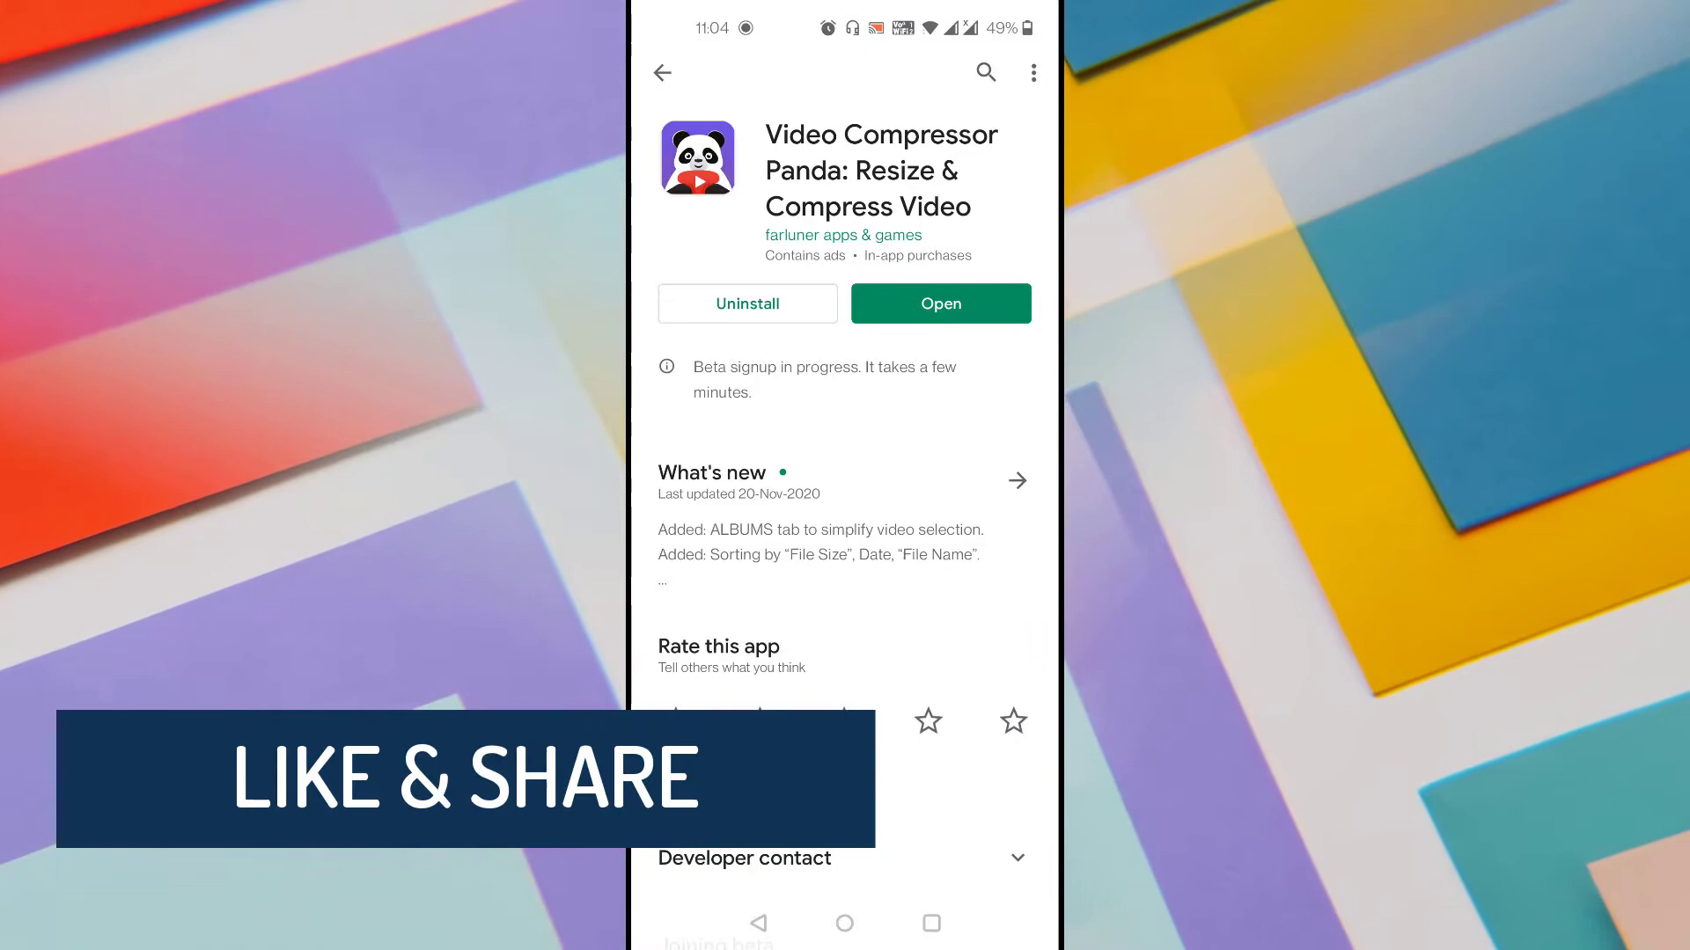
Step: Launch Video Compressor Panda from its Play Store listing
scroll("down", 3)
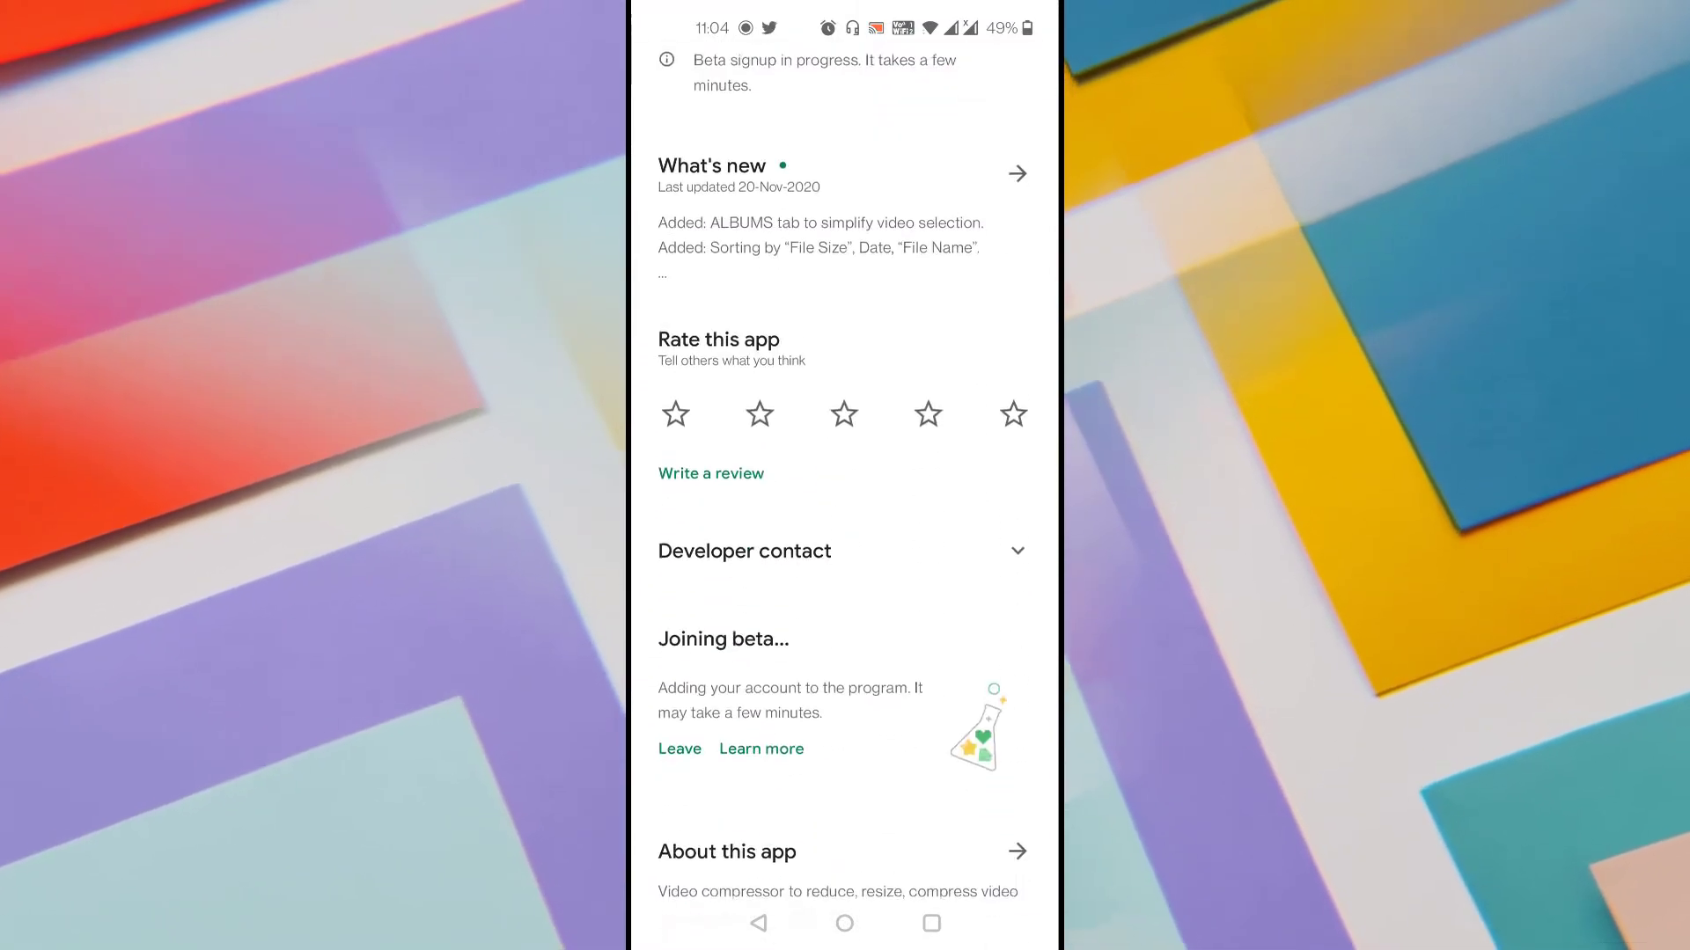
scroll("down", 3)
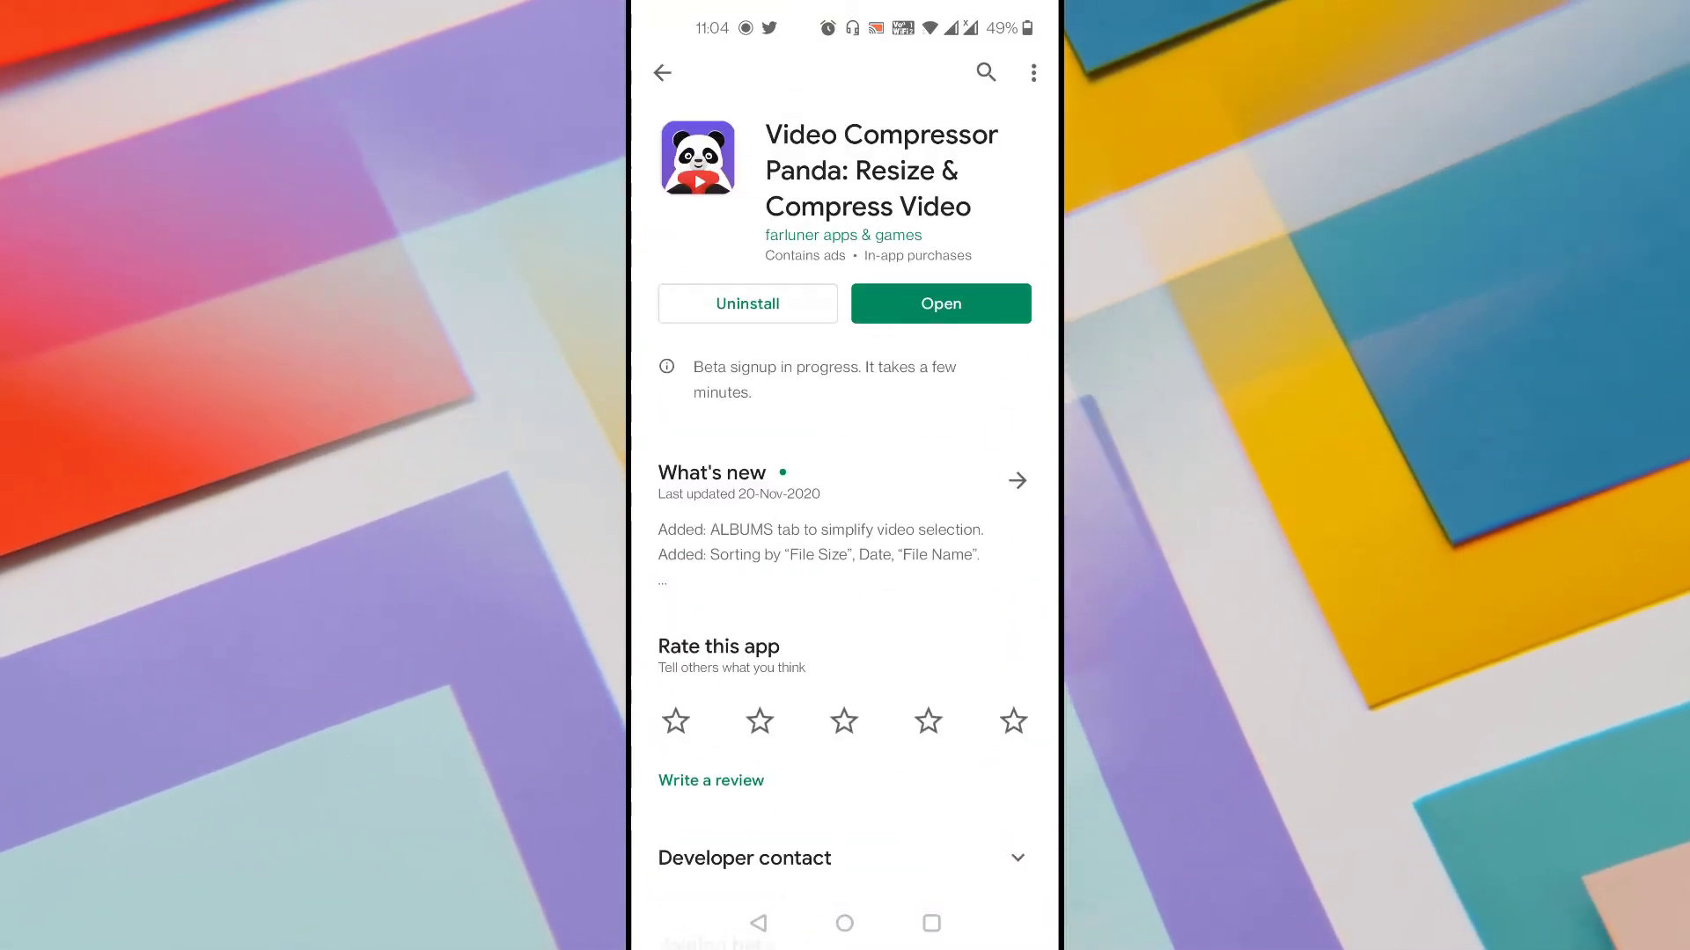
left_click(938, 304)
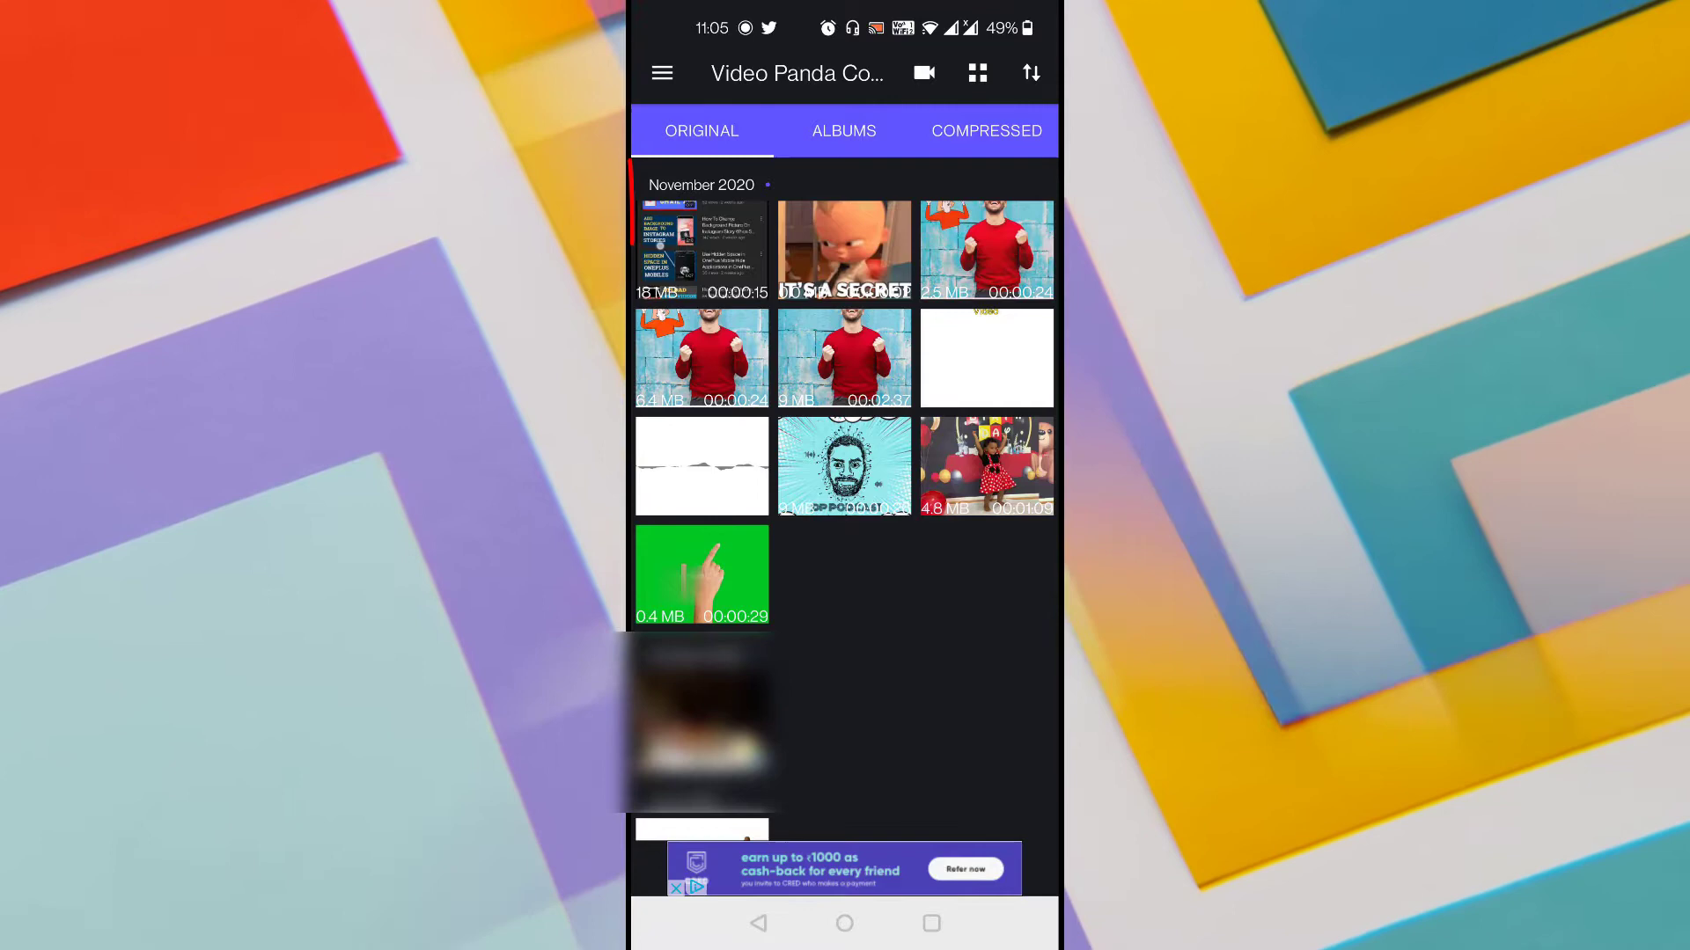
Step: Select the 18 MB November 2020 screen recording and continue to its size options
left_click(700, 250)
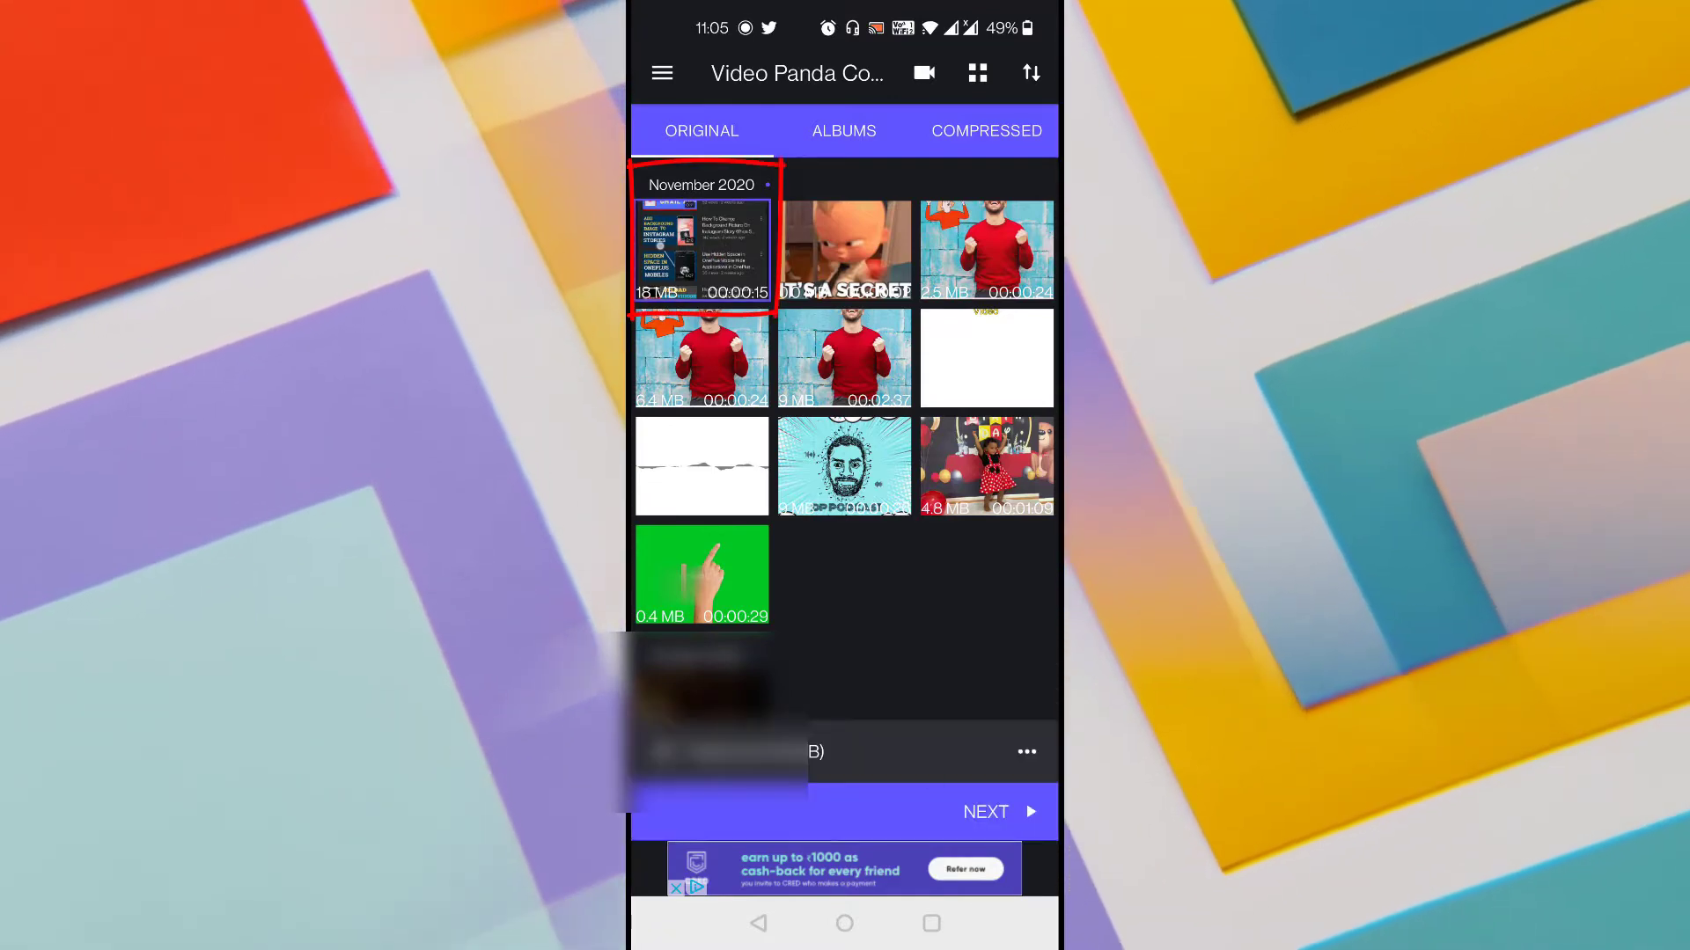
left_click(700, 250)
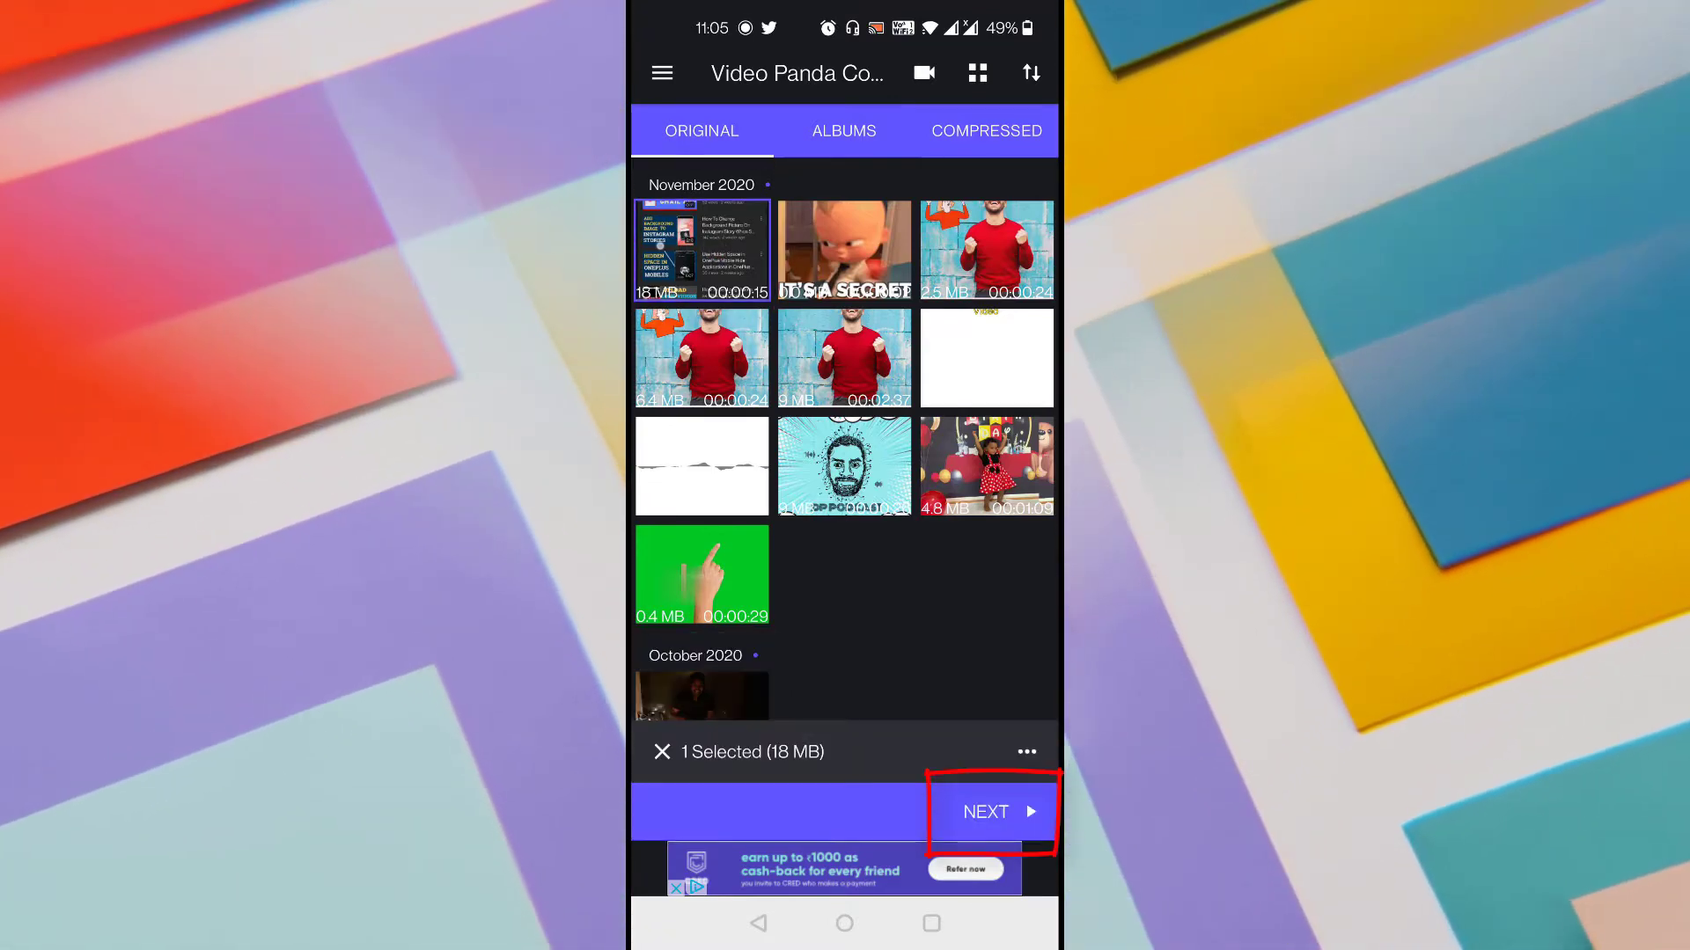
left_click(984, 811)
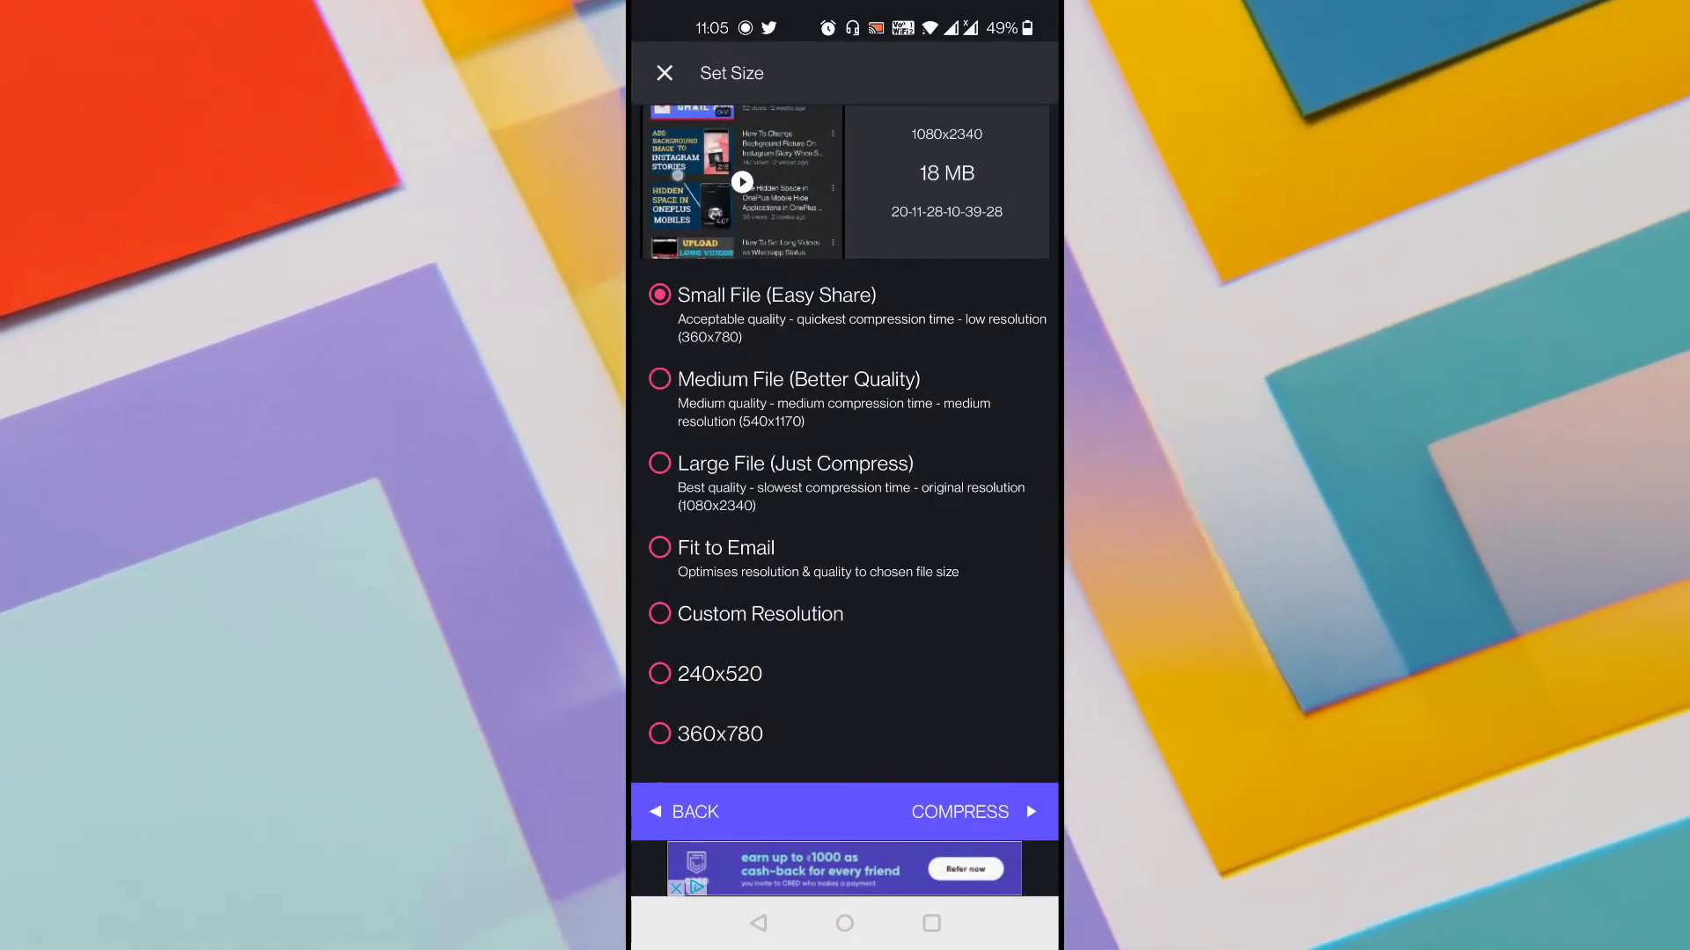
Step: Choose the Medium File (Better Quality) 540x1170 preset and start compression
scroll("down", 3)
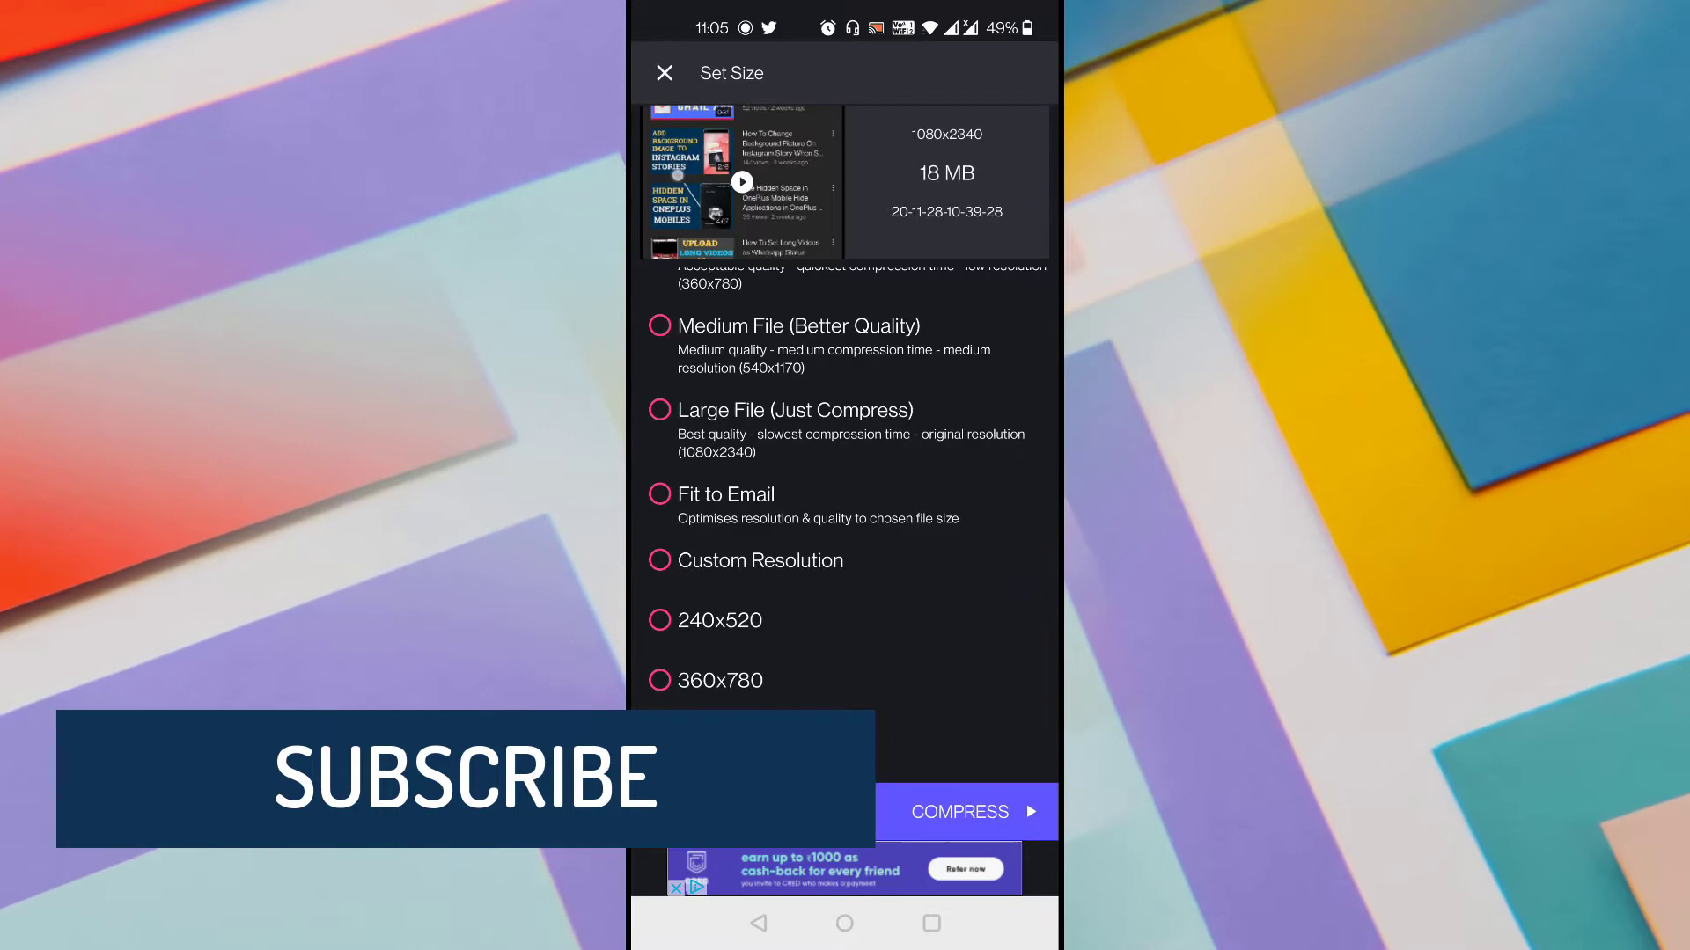
left_click(658, 380)
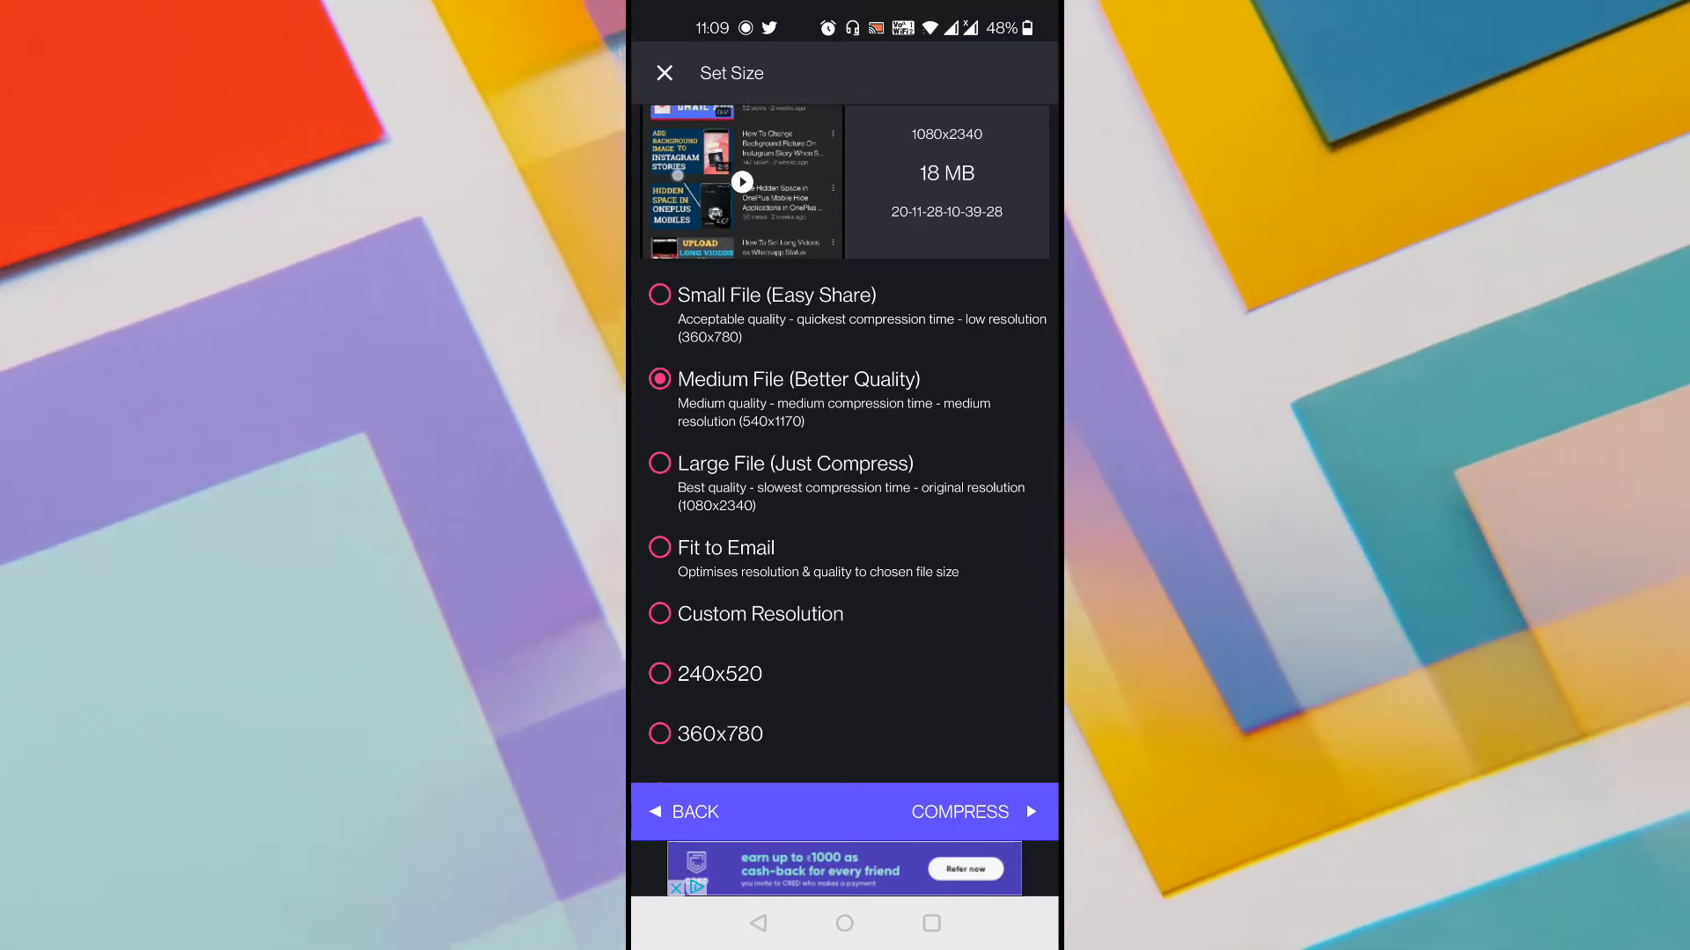
left_click(965, 811)
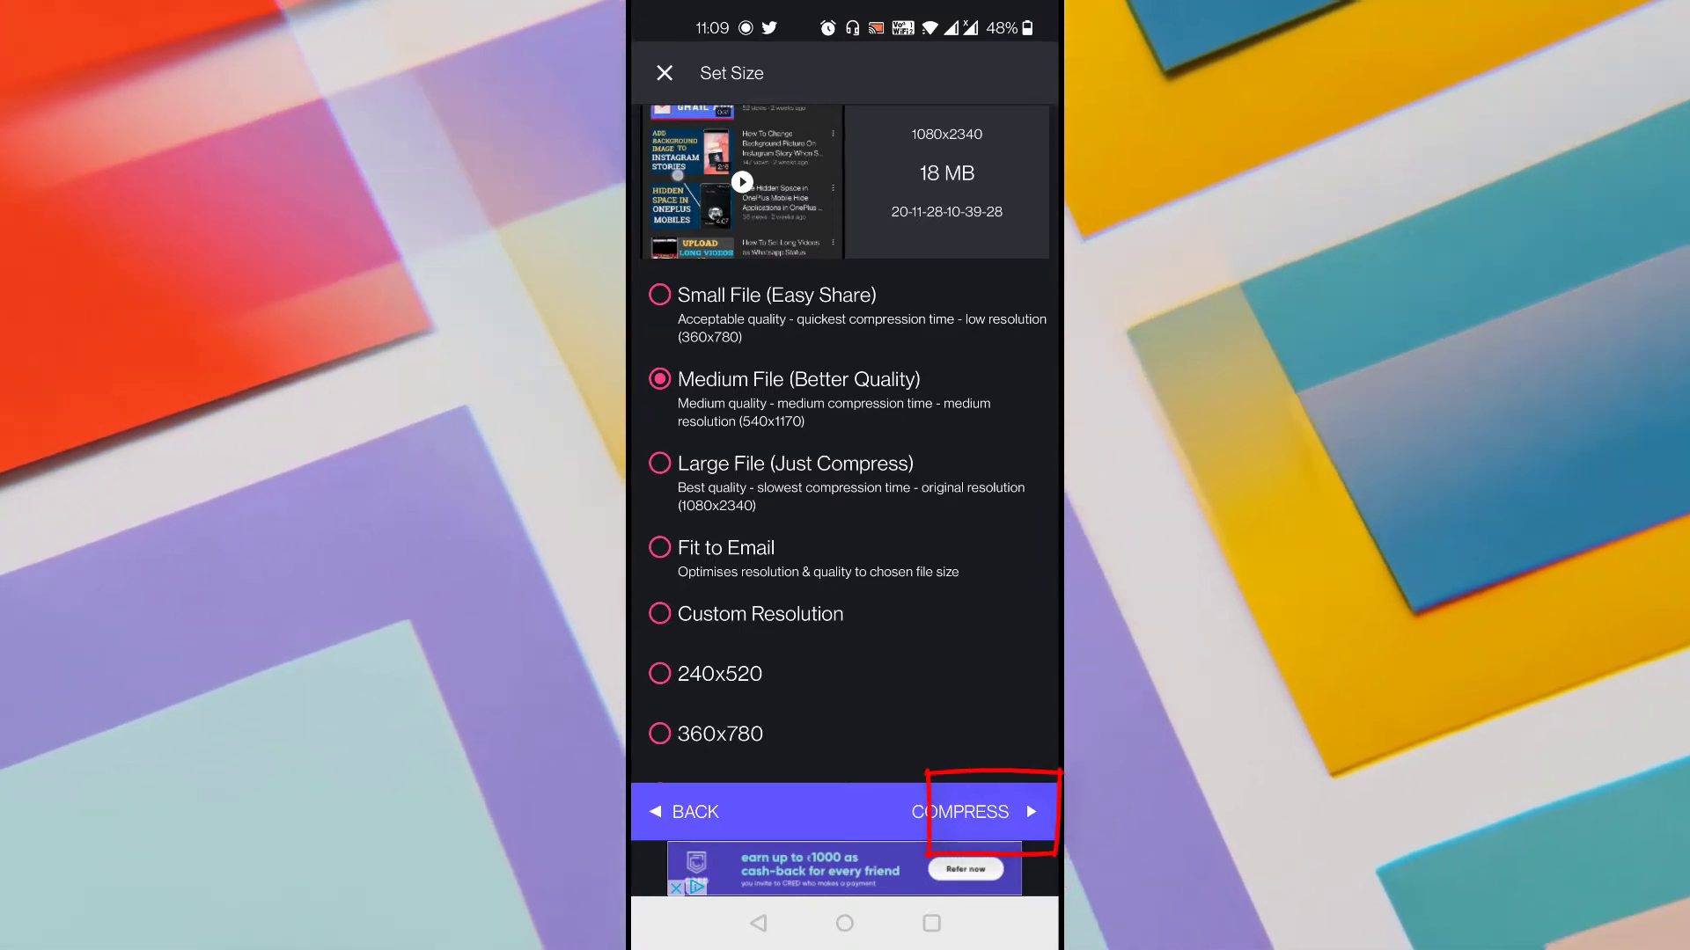
left_click(963, 811)
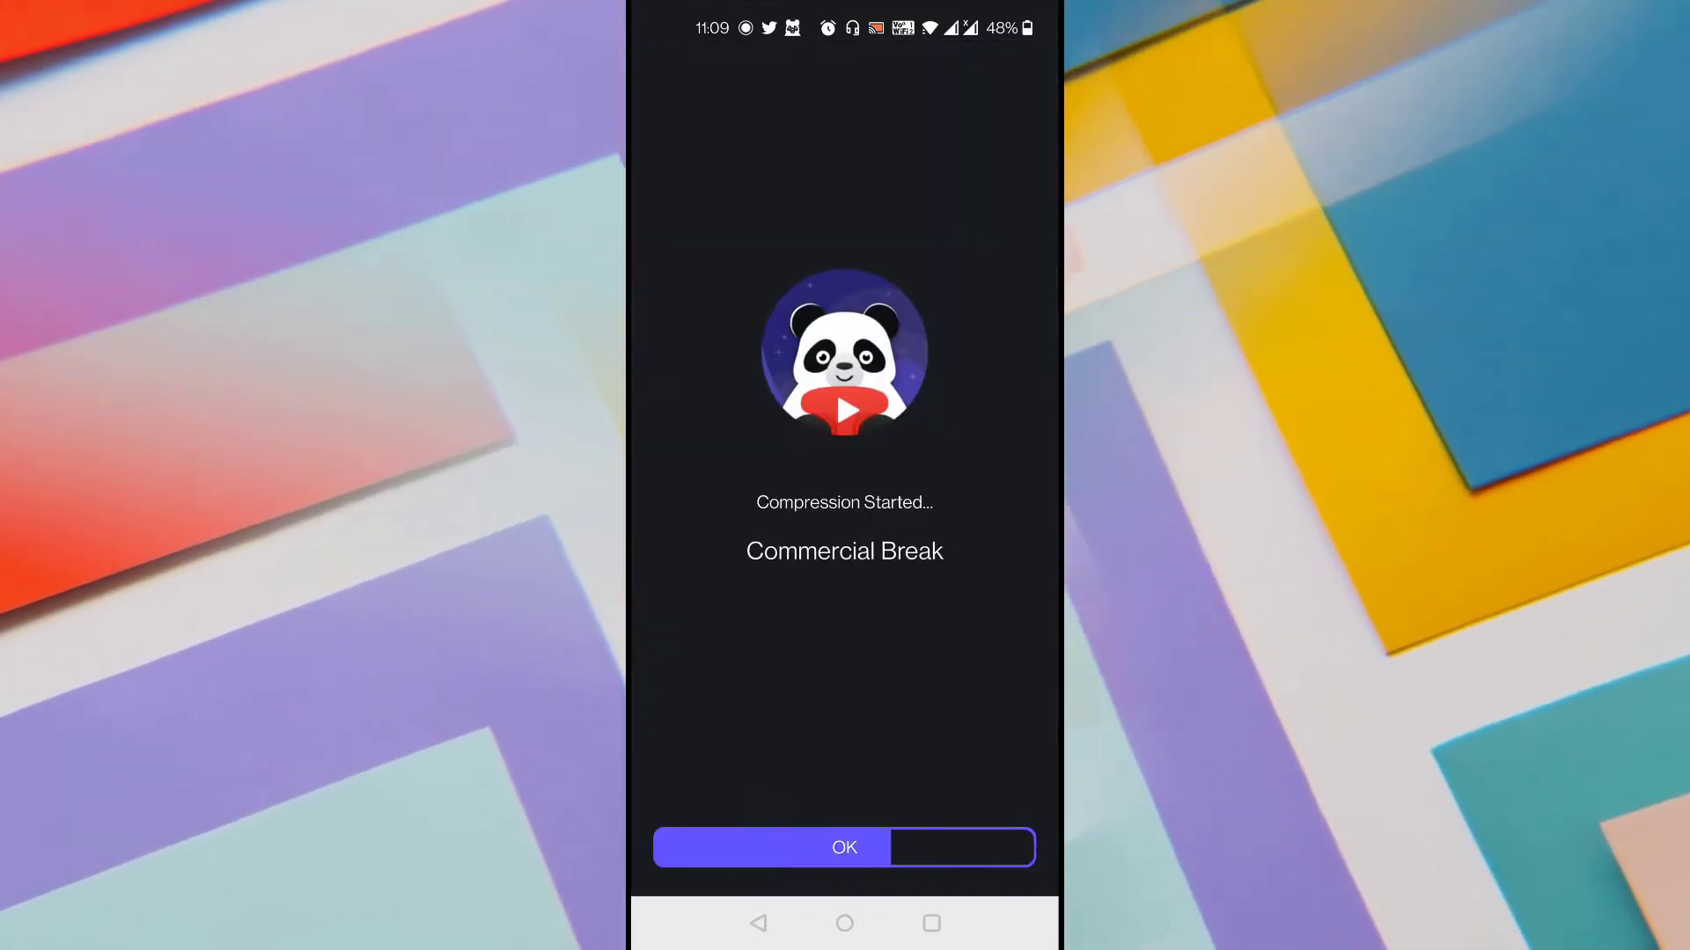
Step: Dismiss the Compression Started notice and let the 3.8 MB result appear
left_click(843, 847)
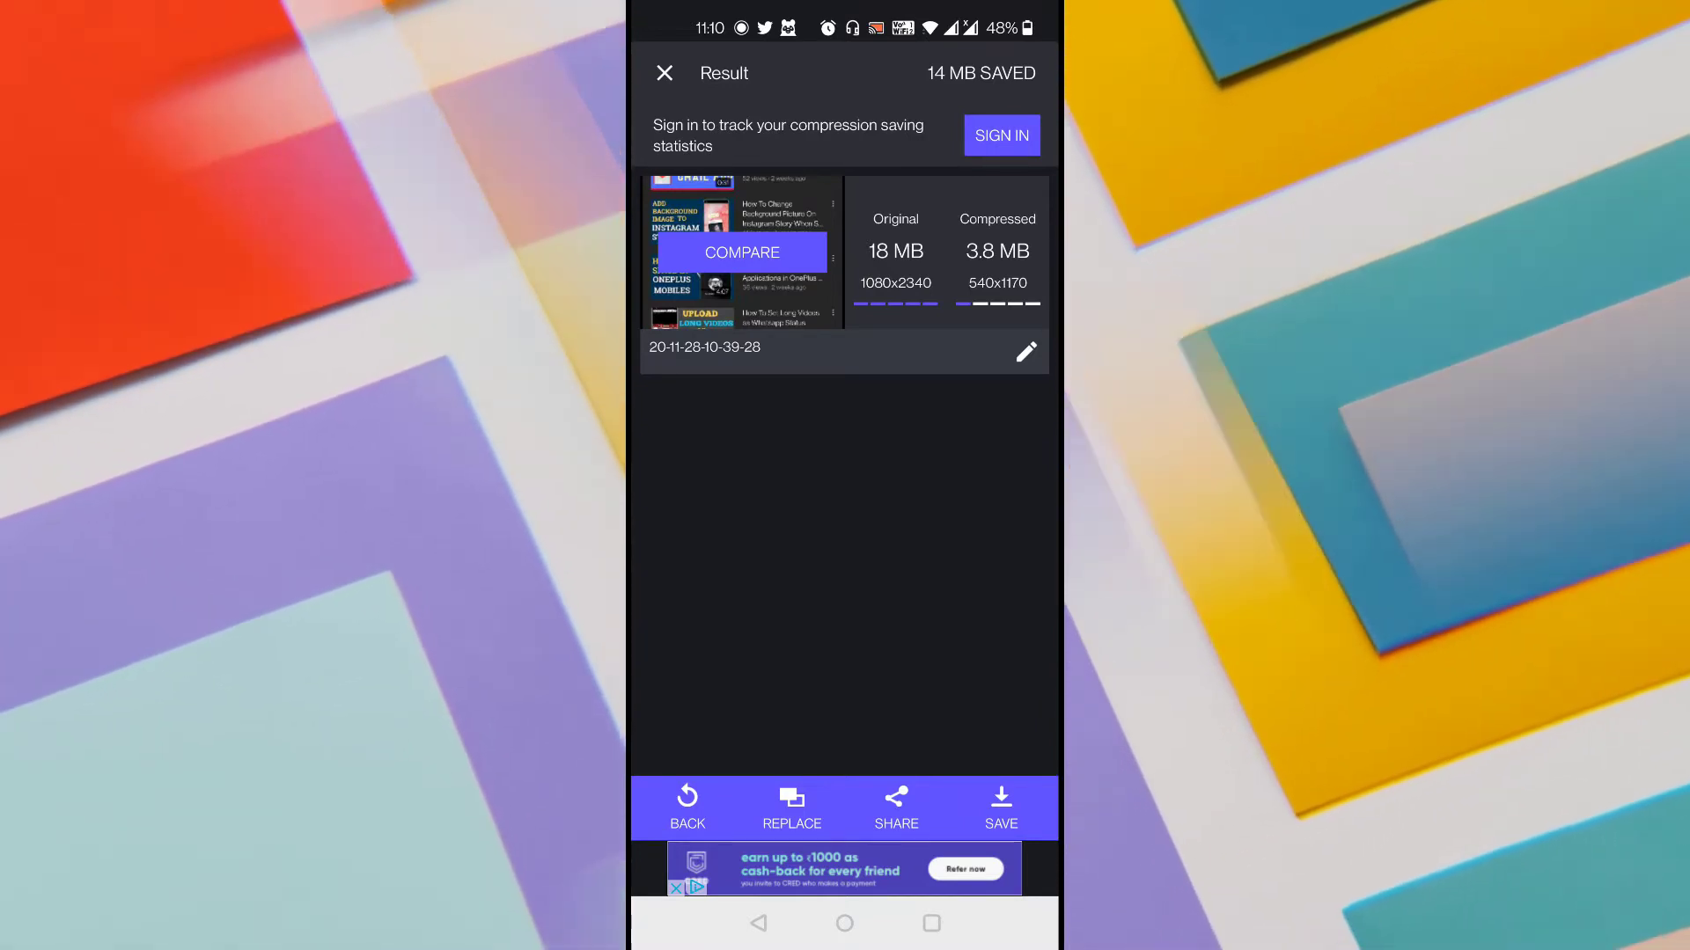
left_click(741, 252)
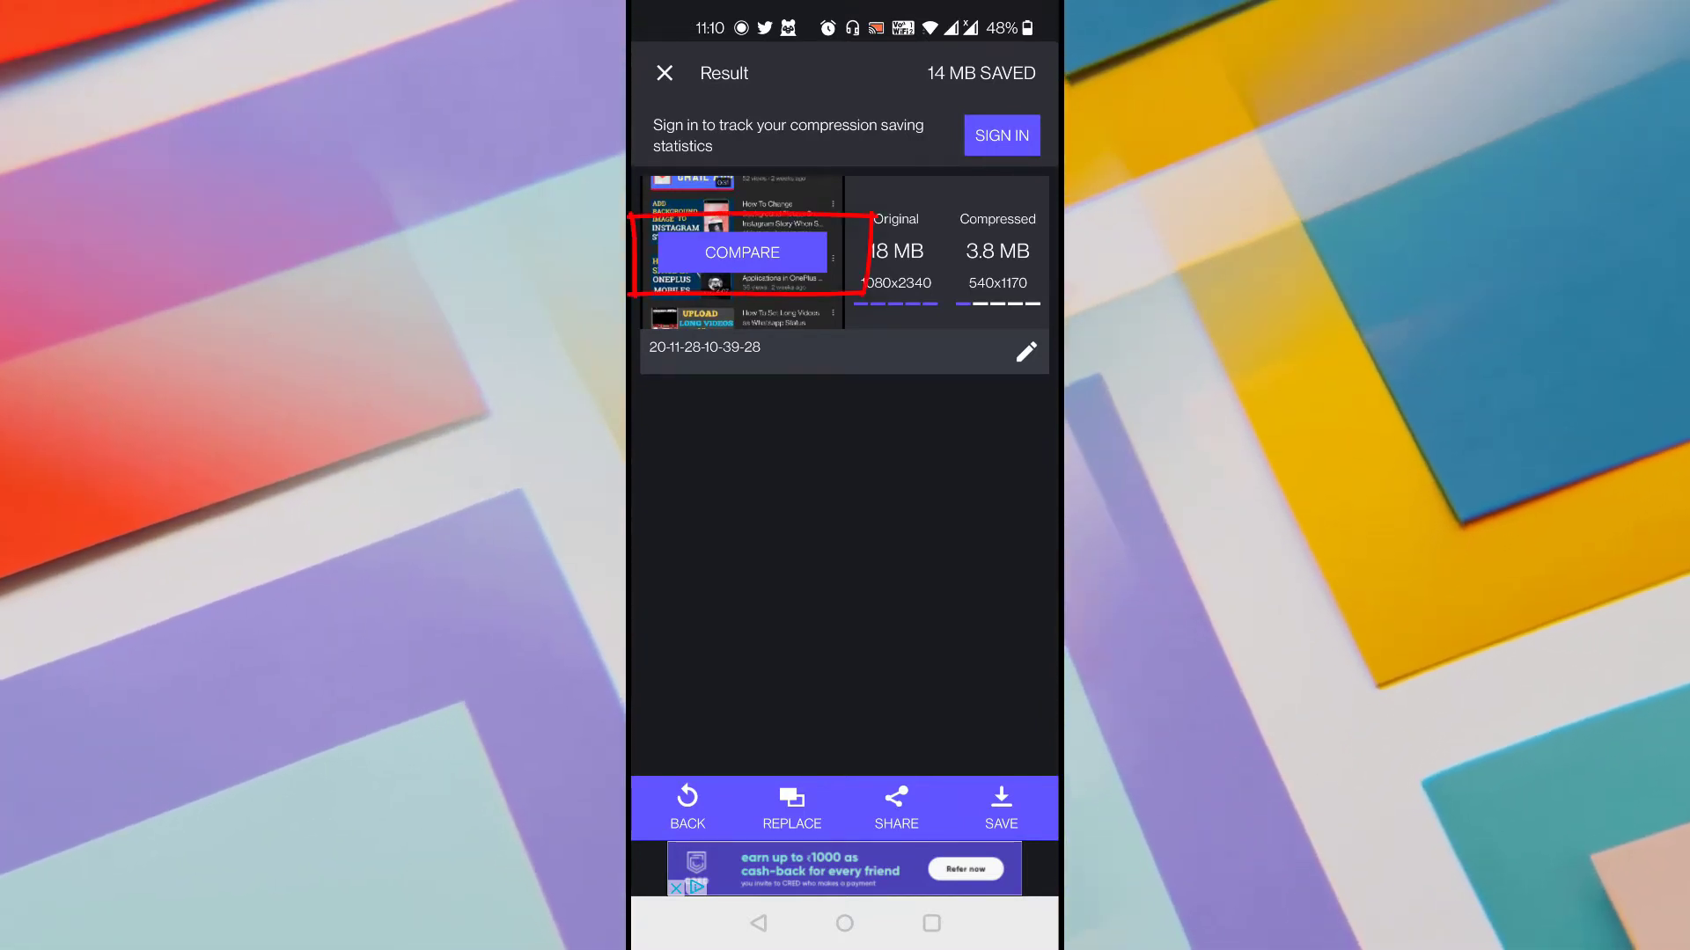
left_click(741, 251)
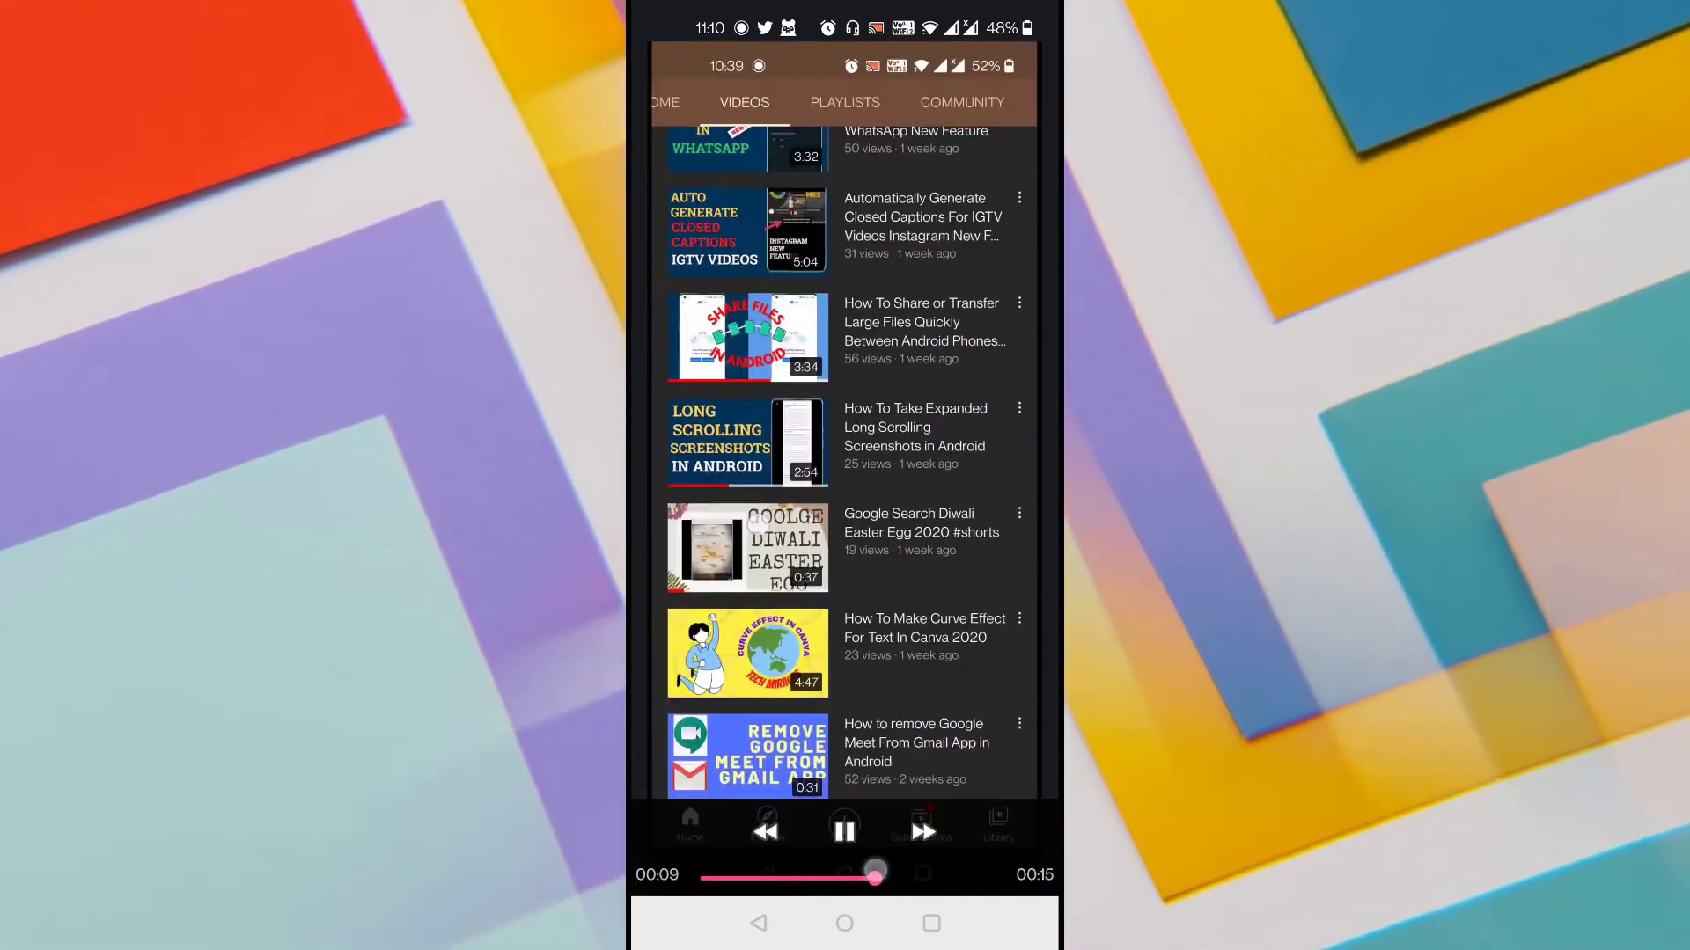
scroll("down", 3)
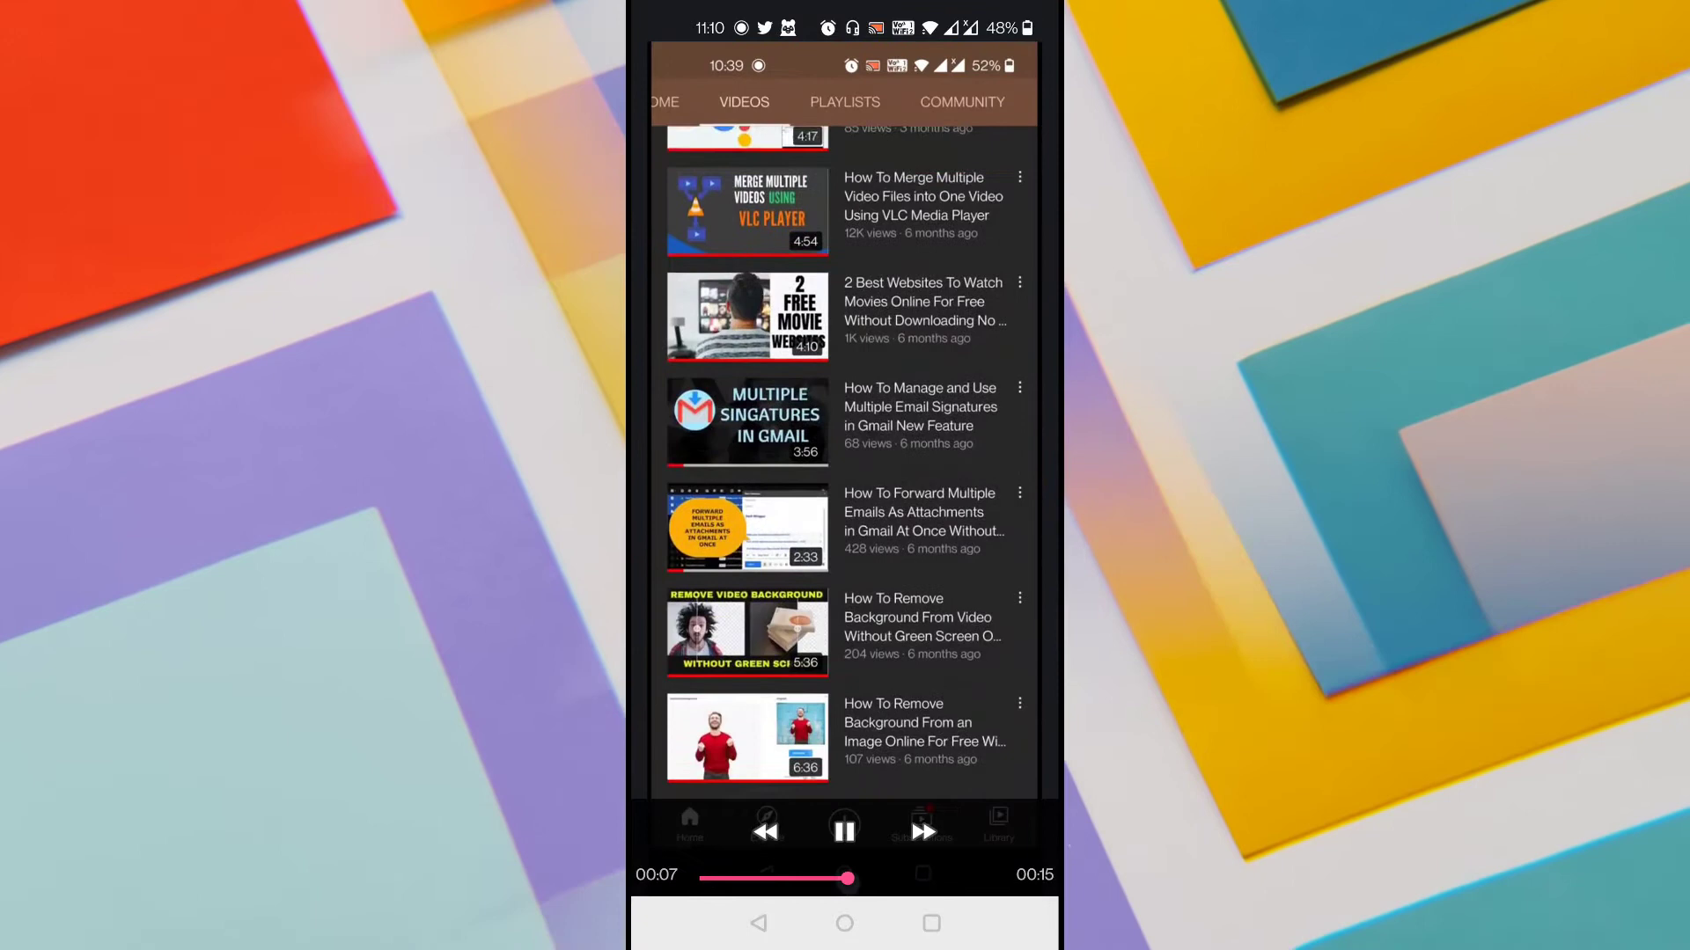
scroll("up", 3)
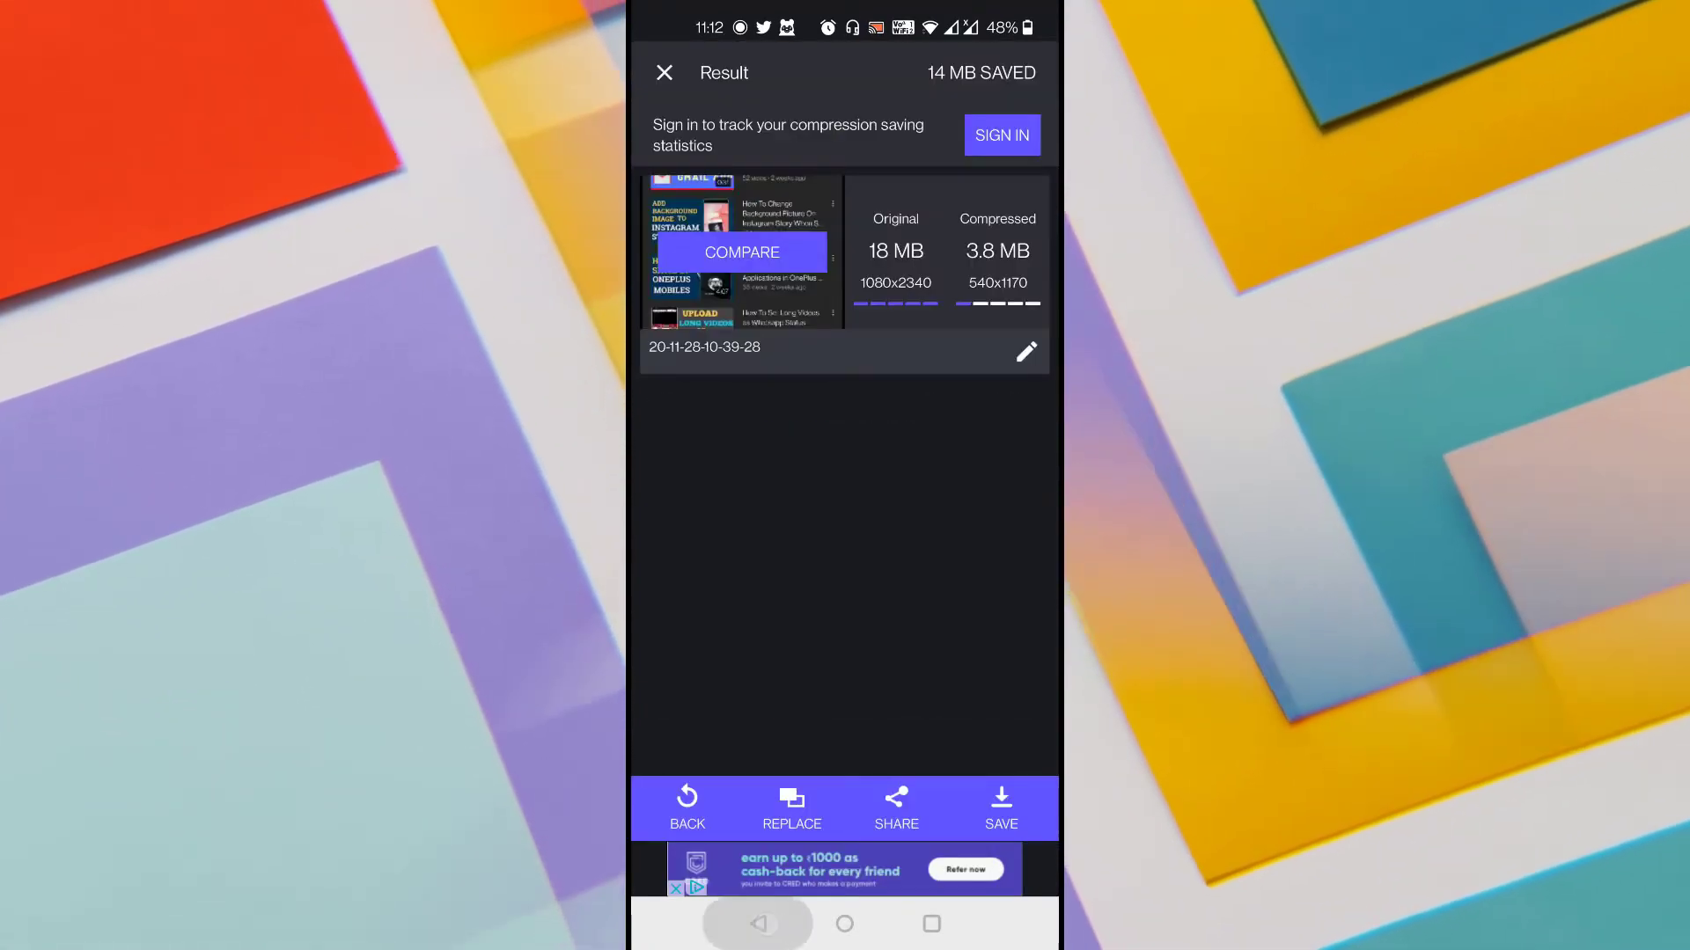
Step: Save the compressed 3.8 MB video into the Movies/VideoPanda folder
left_click(1000, 808)
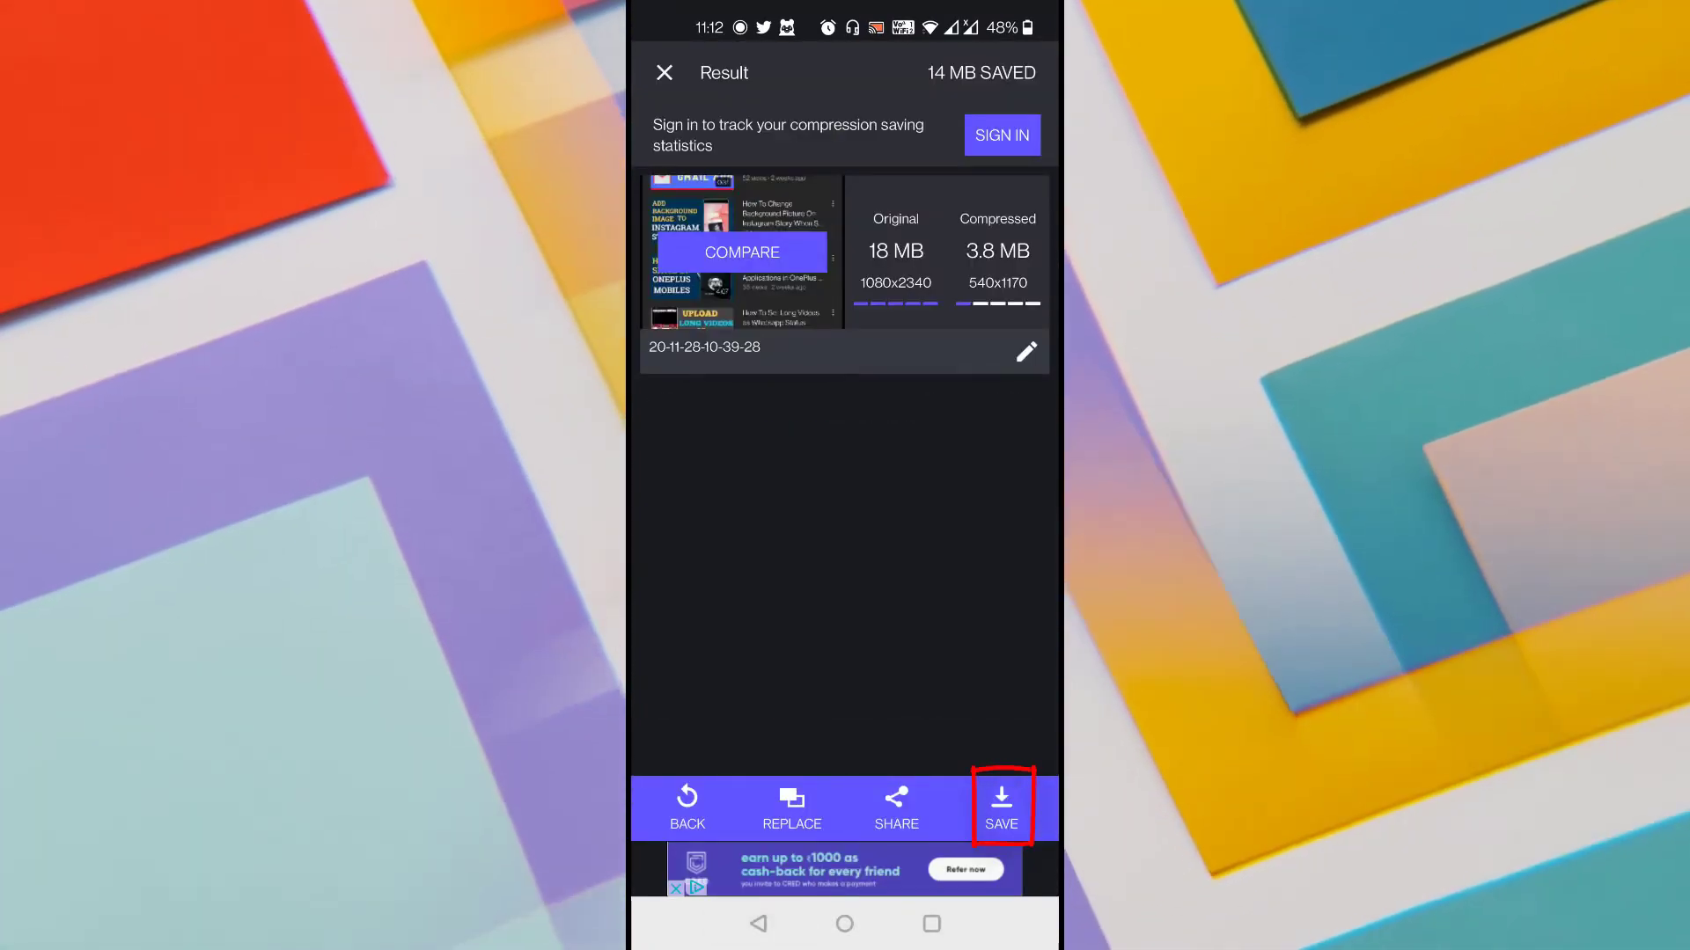
left_click(1000, 808)
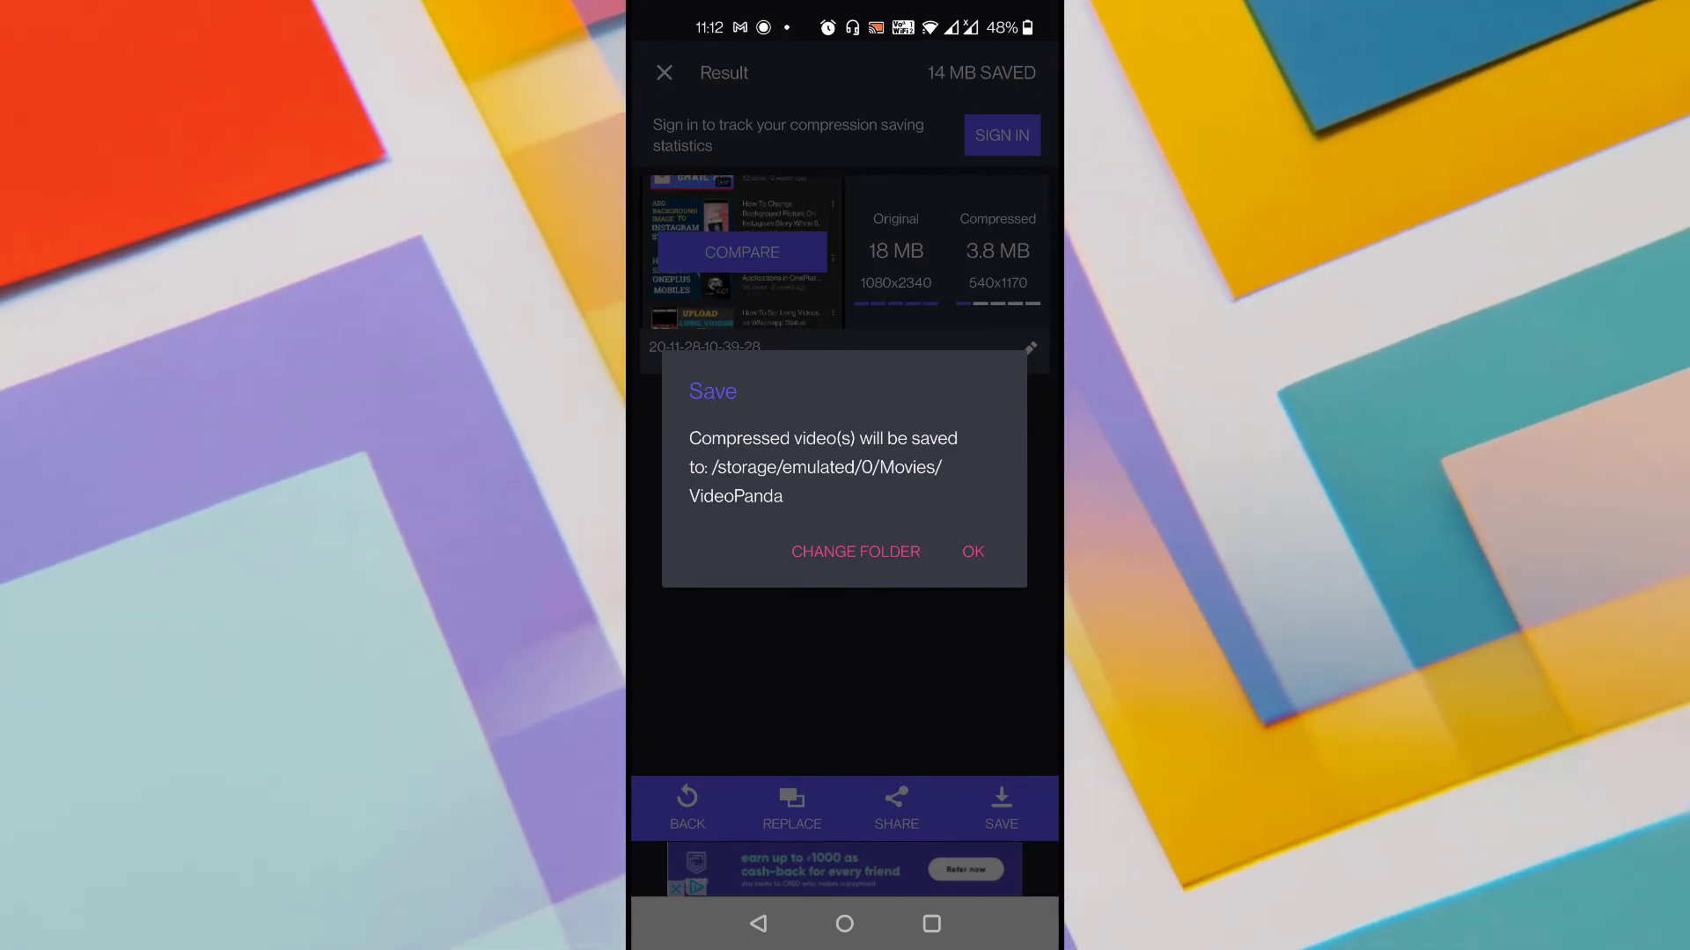
left_click(970, 551)
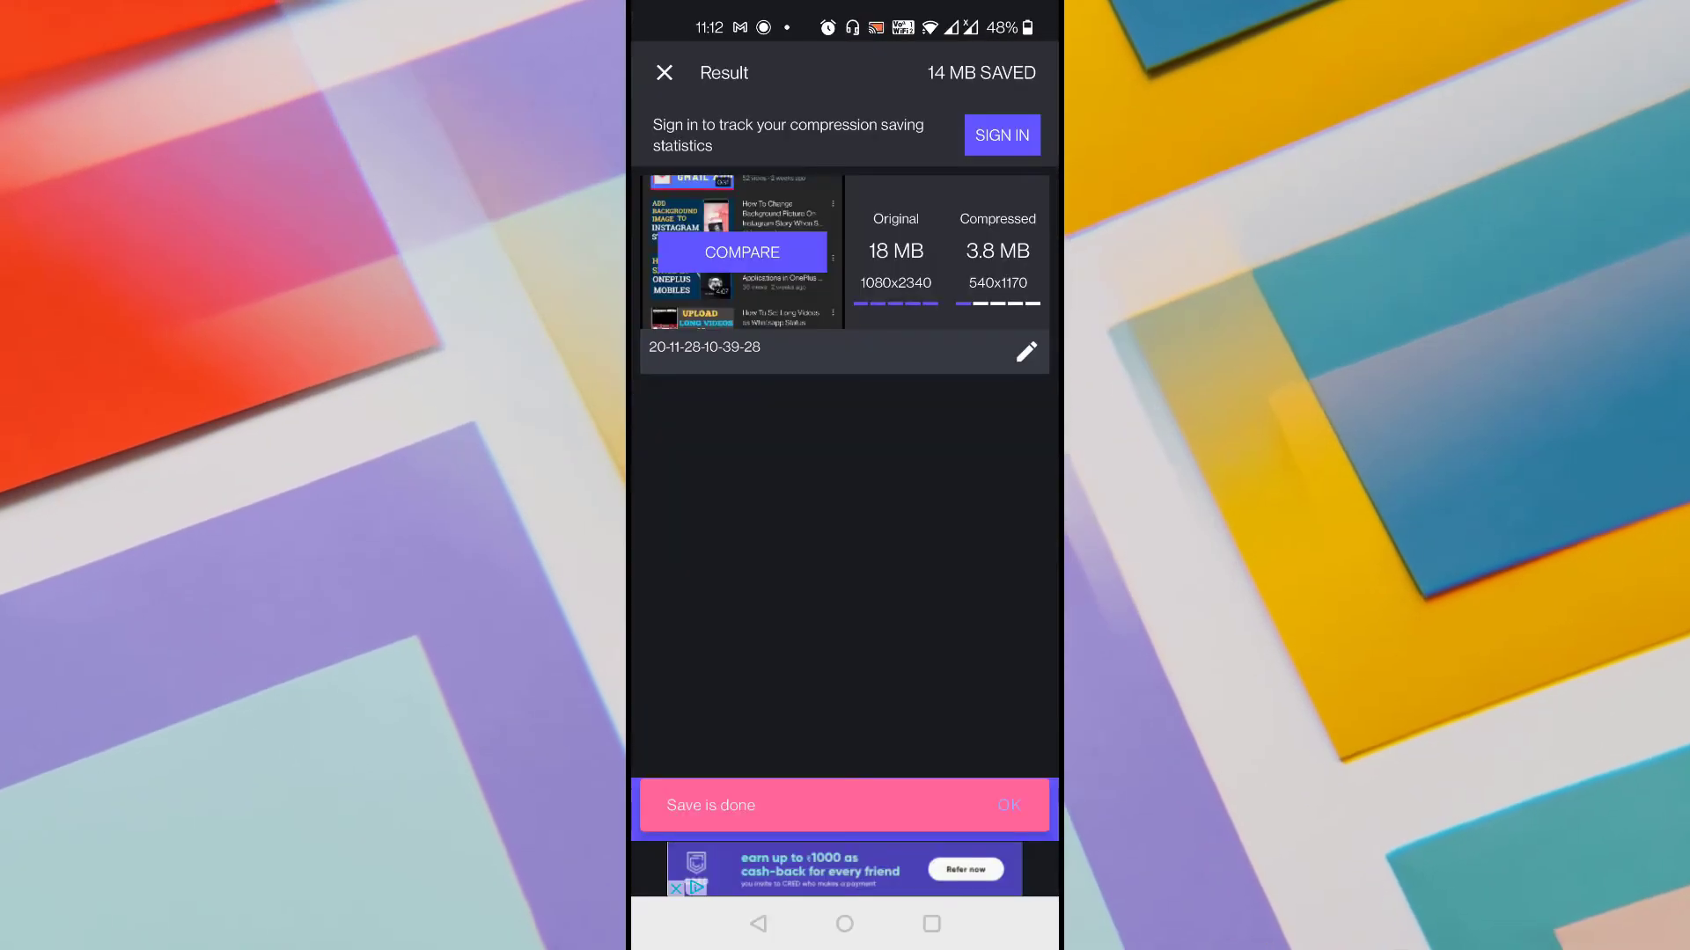